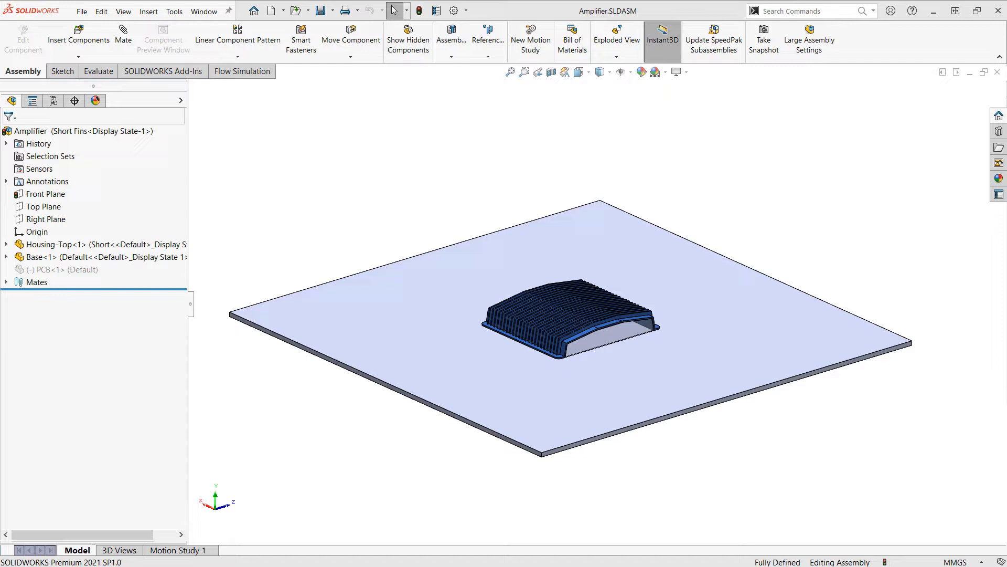
mouse_move(315, 202)
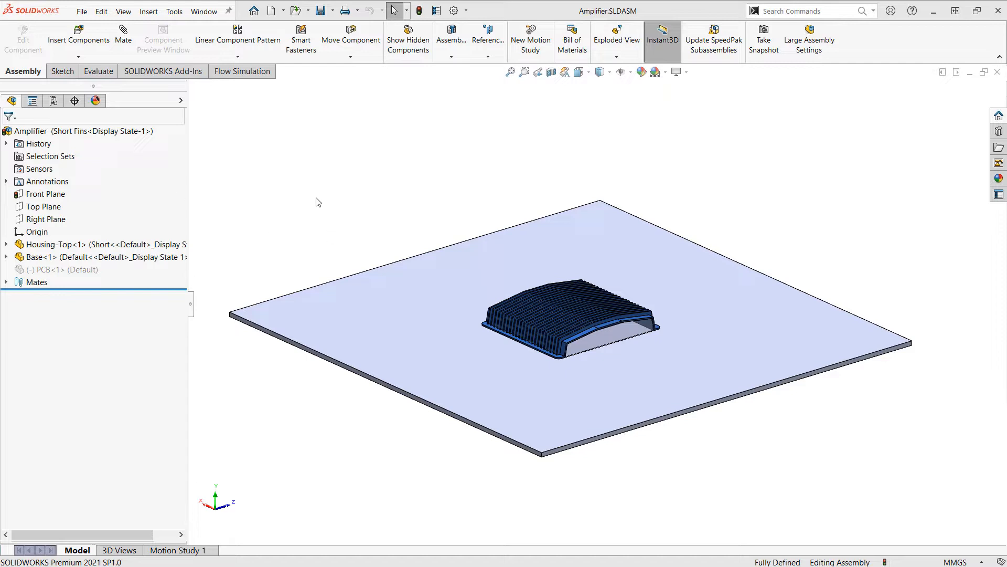
- Switch to the Flow Simulation tab for the Amplifier assembly
click(242, 71)
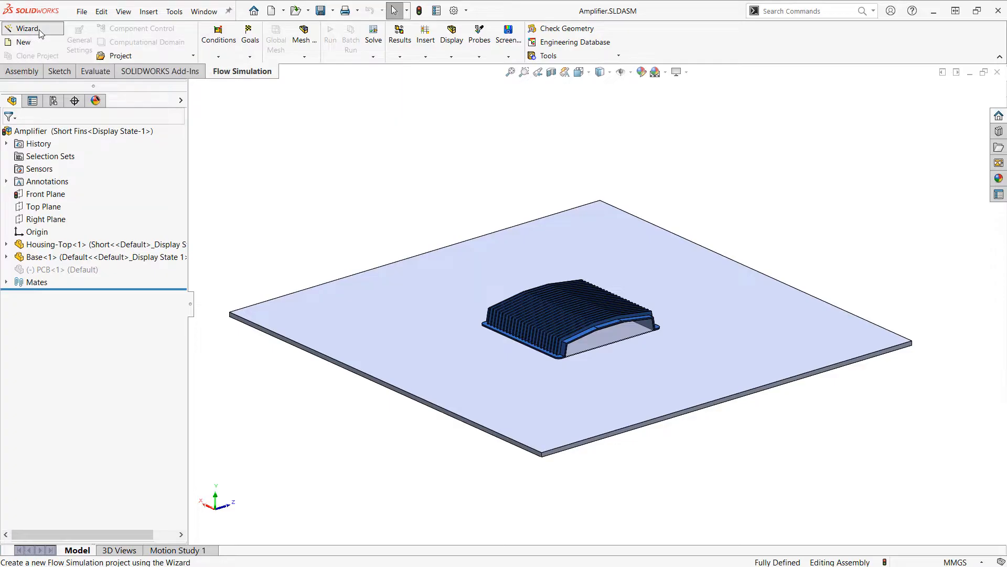
- Create Project(1) with the wizard using SI units and temperature in °C
click(27, 29)
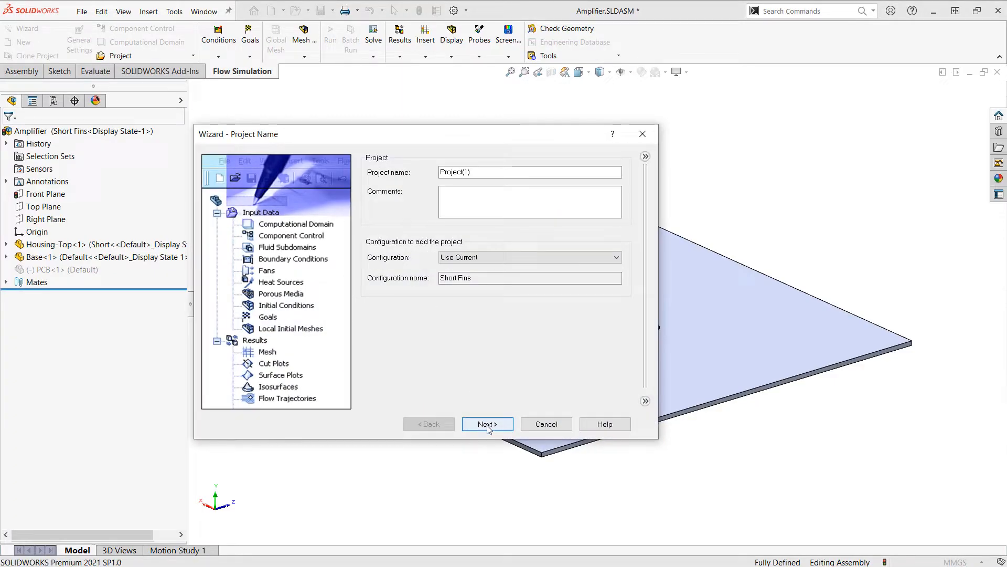
click(486, 424)
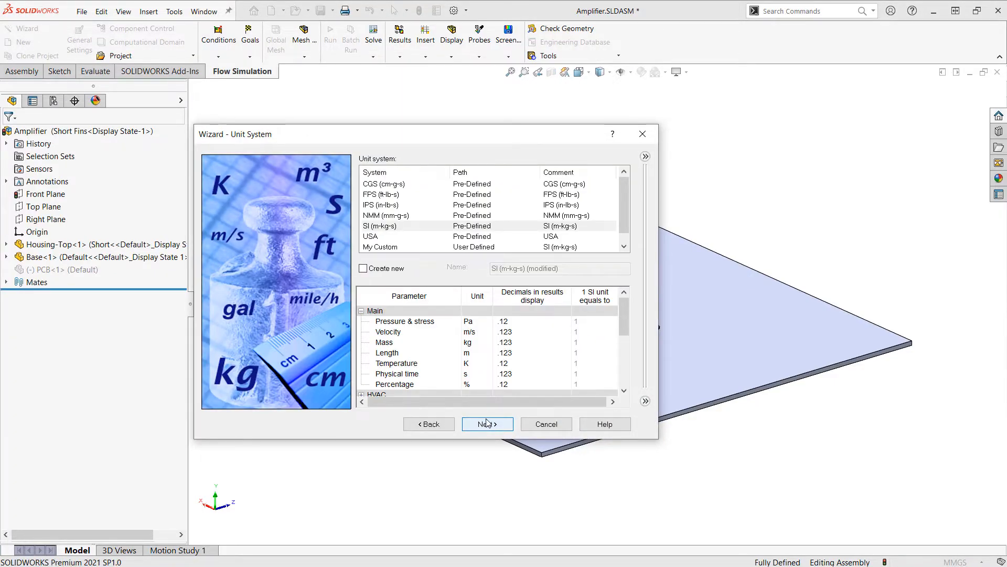
click(466, 363)
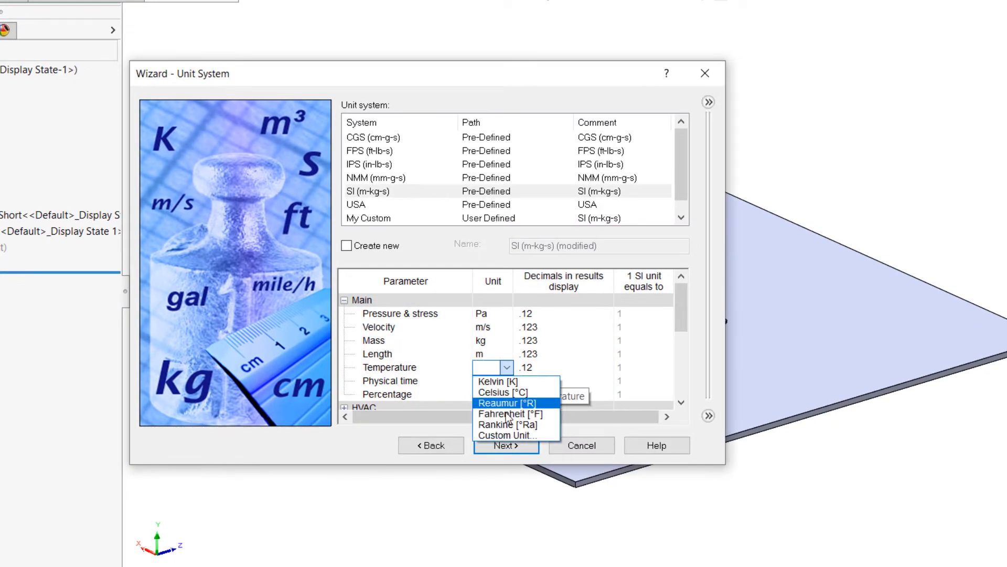
click(501, 392)
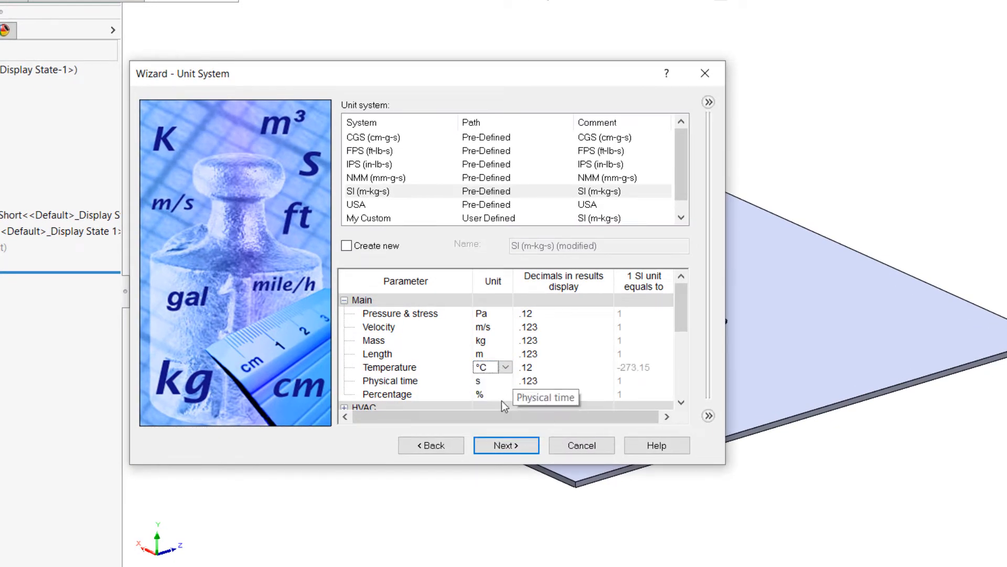
click(505, 445)
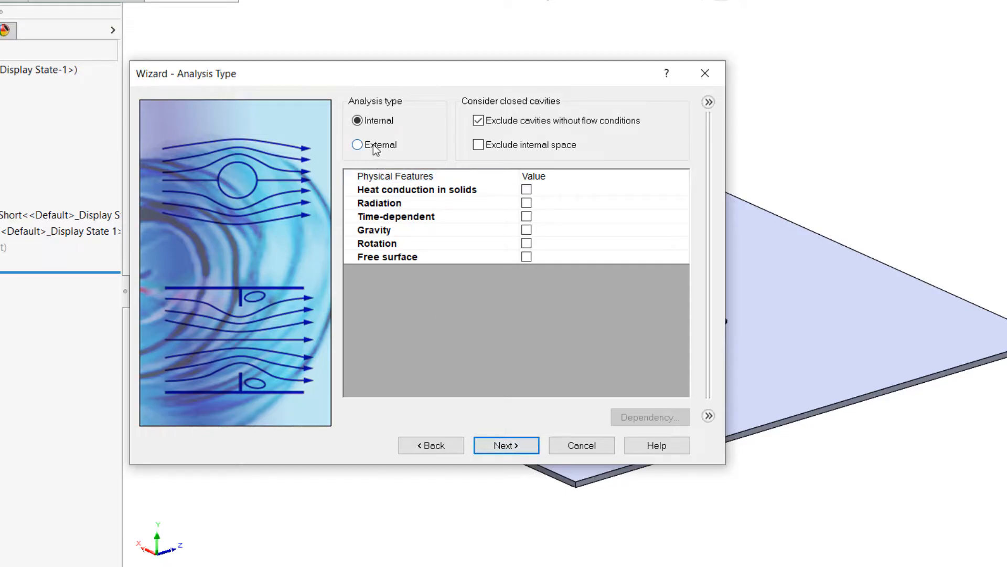
- Set an external analysis with heat conduction in solids and -9.81 m/s² Y gravity
click(357, 144)
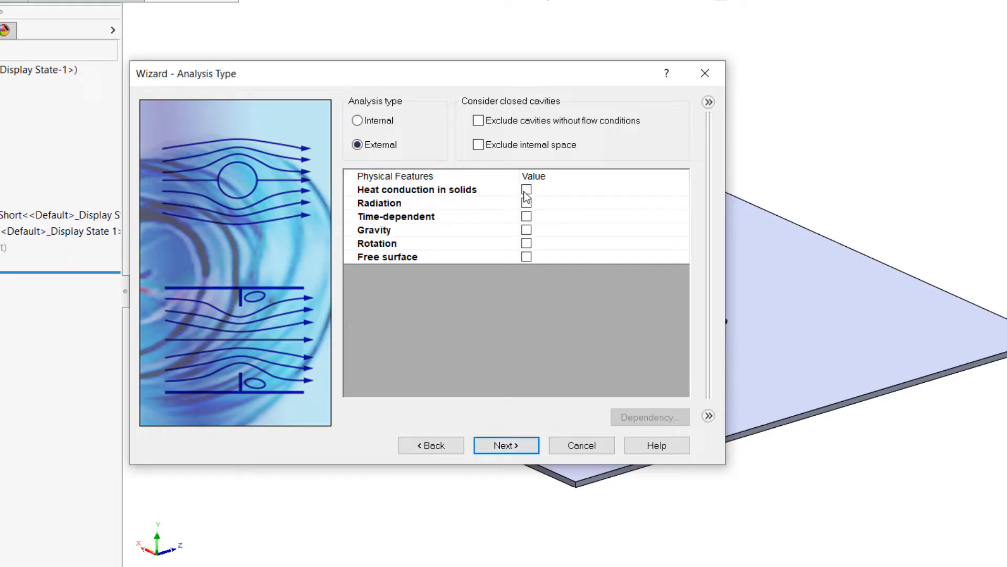
click(527, 189)
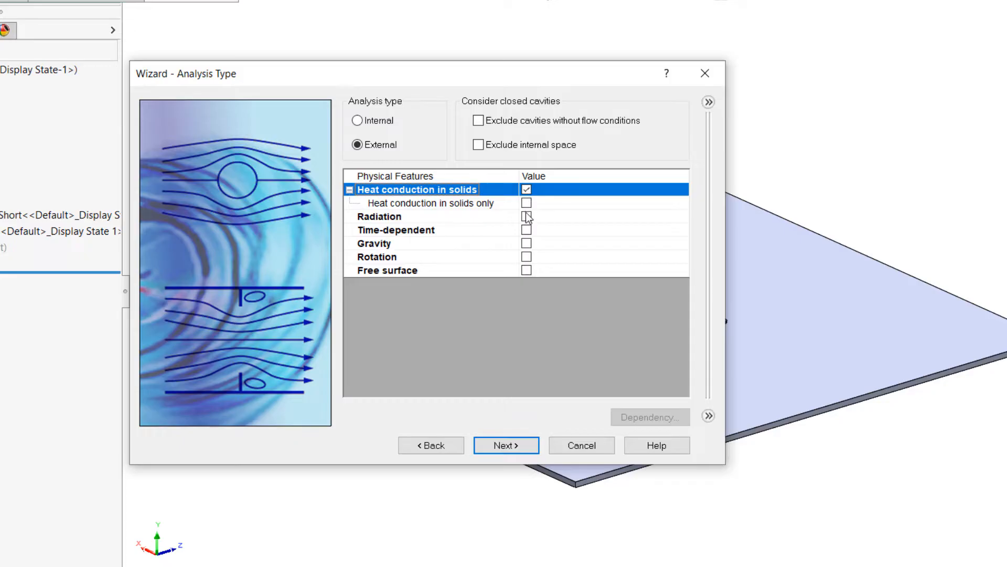
click(526, 243)
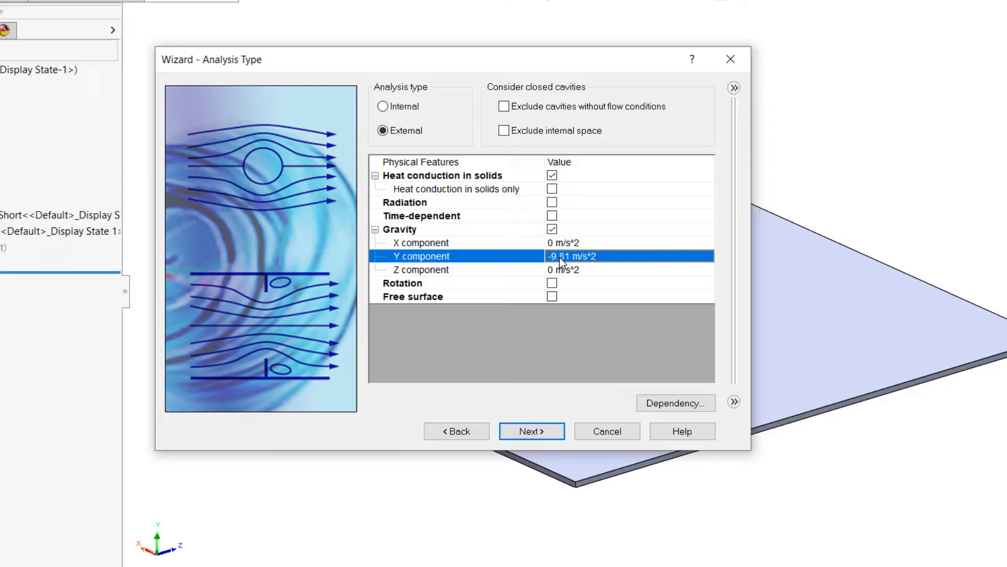
click(532, 430)
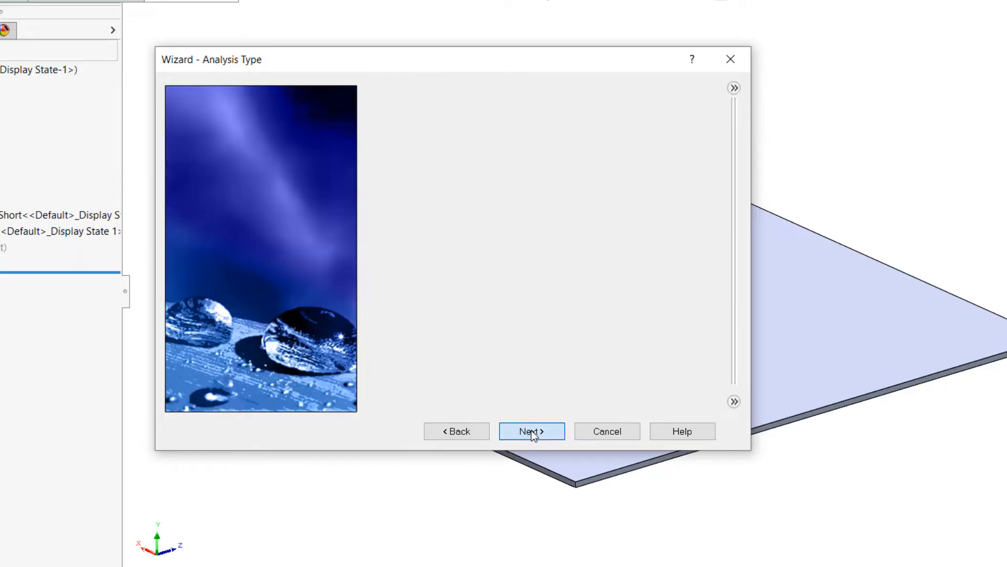
- Add Air as the project fluid and Aluminum 5052 as the default solid
click(532, 432)
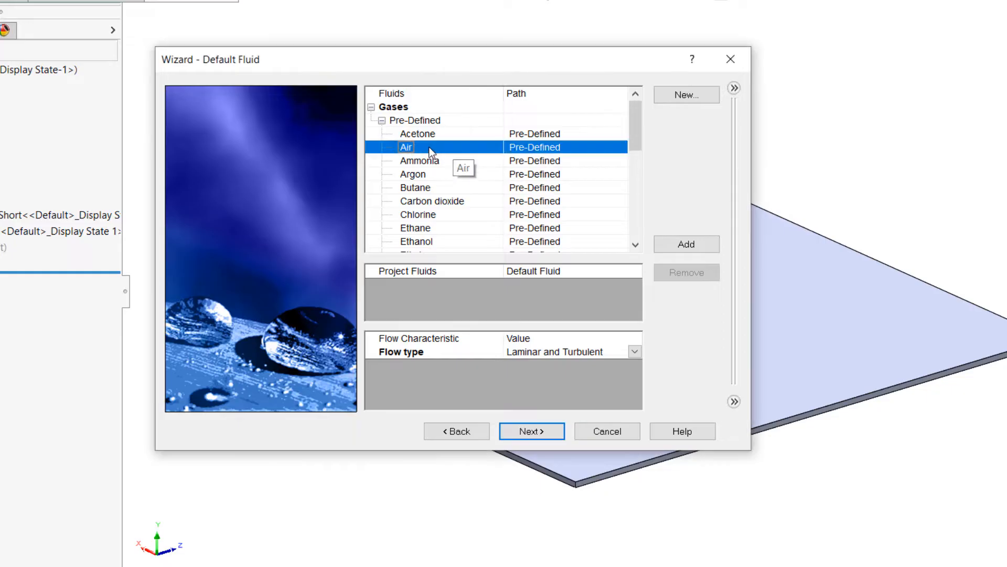
click(686, 244)
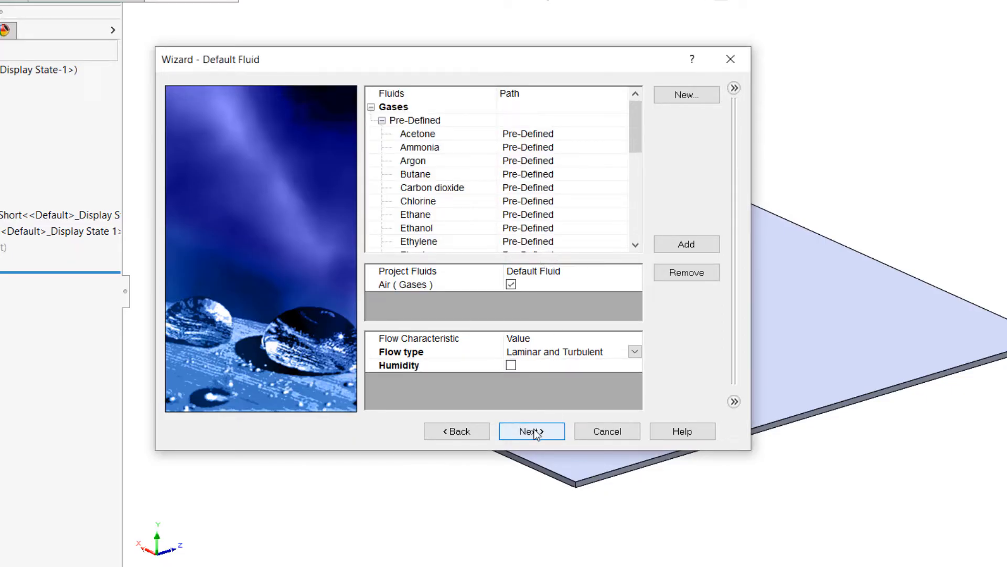
click(531, 431)
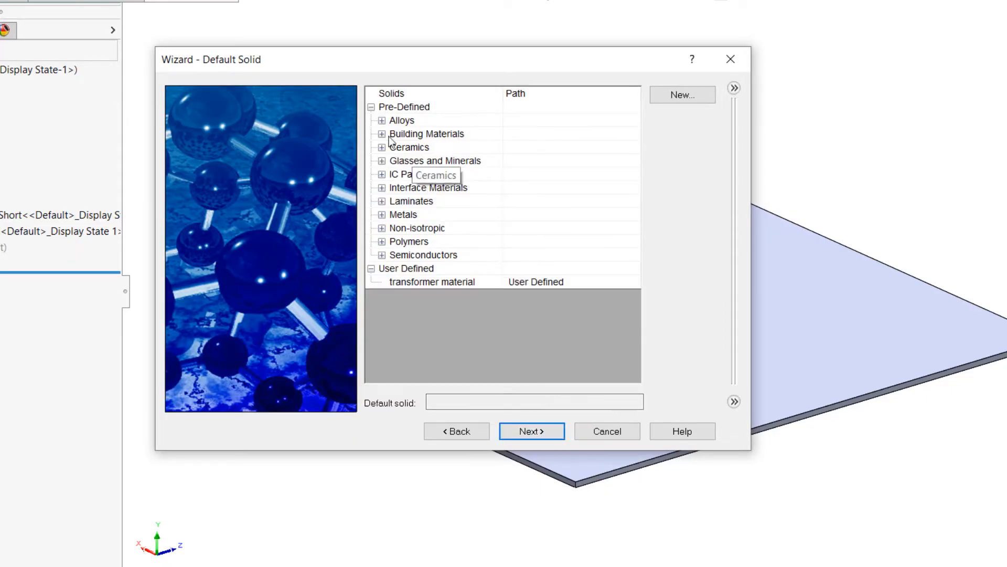
click(382, 120)
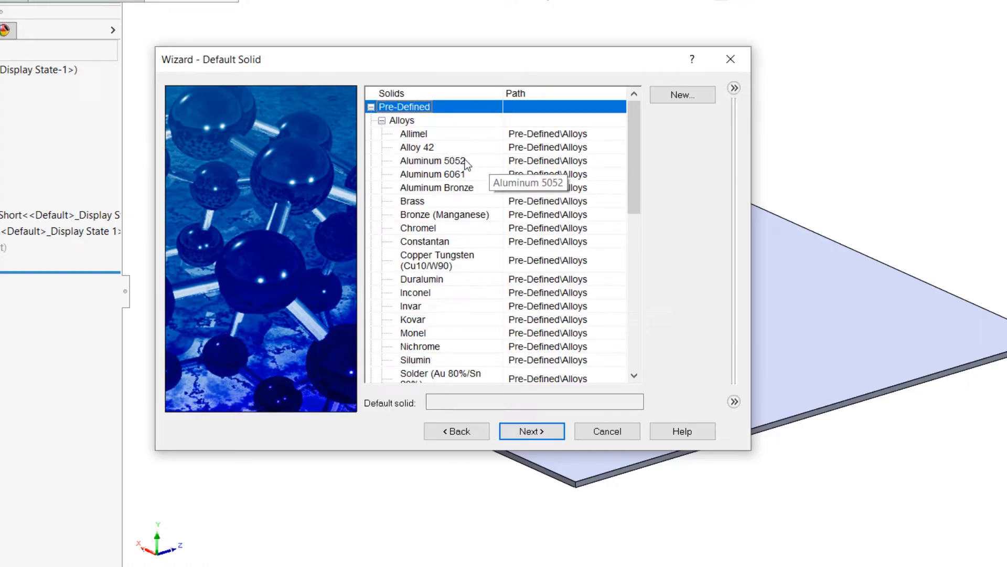
click(432, 160)
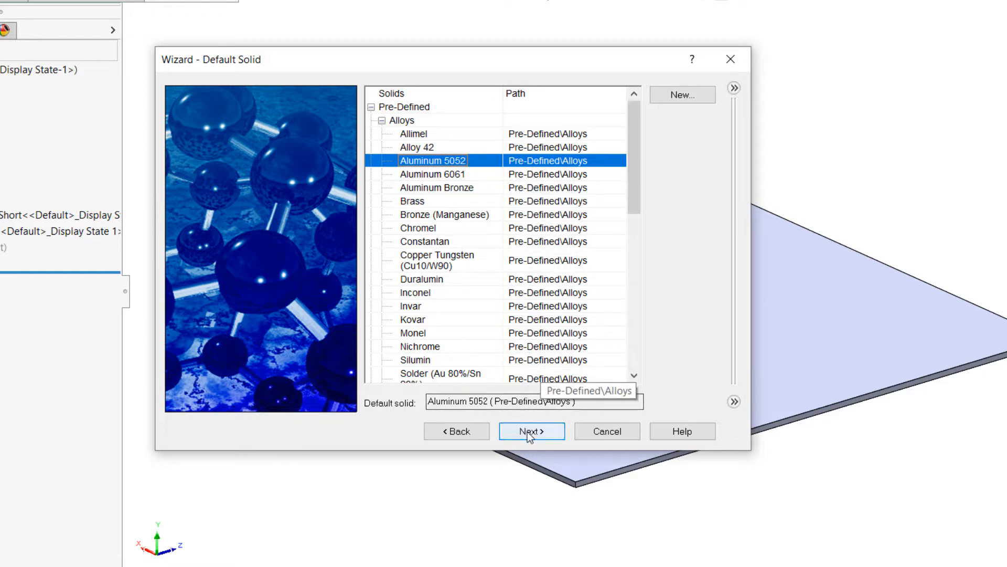
click(531, 431)
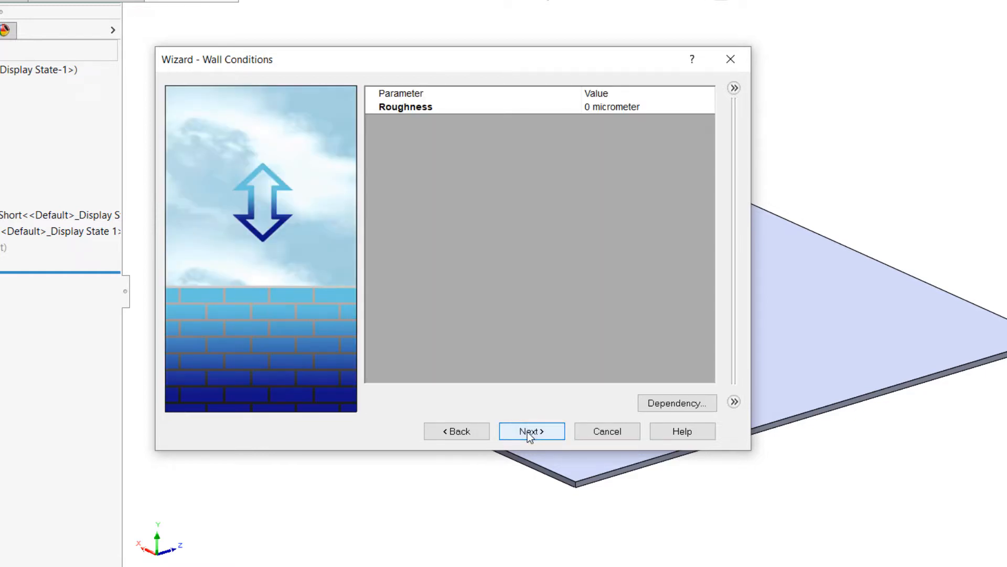
- Set the initial and ambient temperature to 25 °C and finish the wizard
click(531, 430)
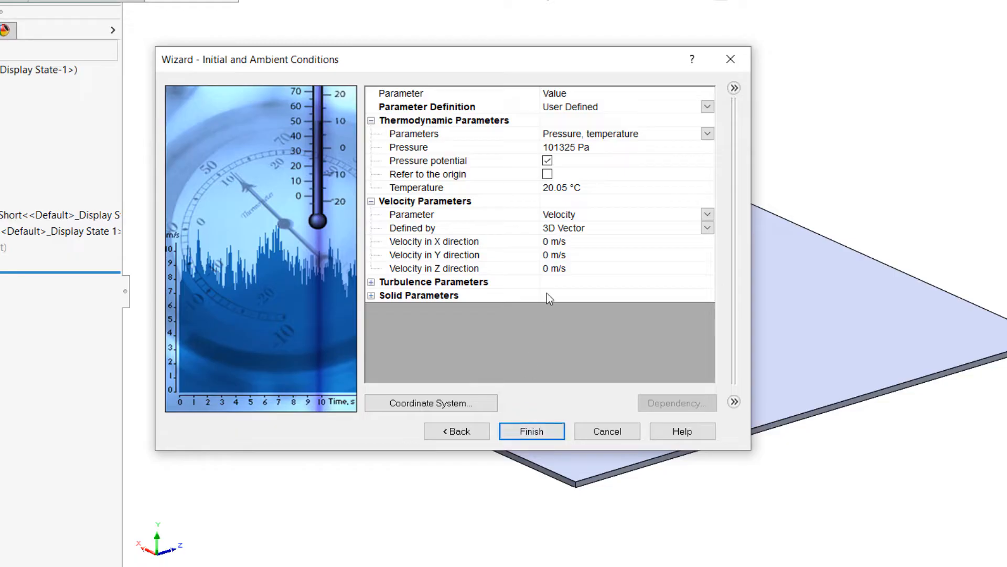
click(561, 187)
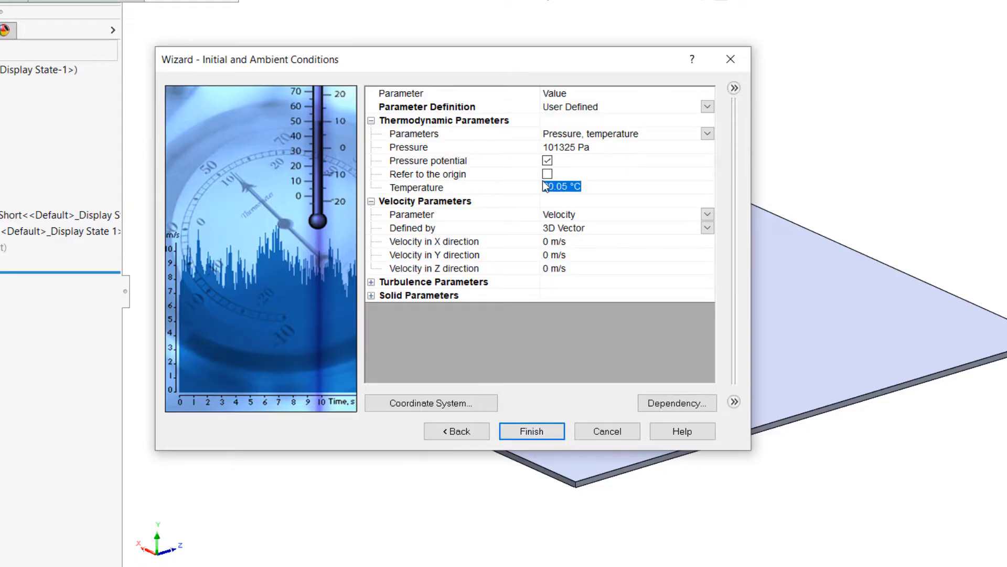
text(25)
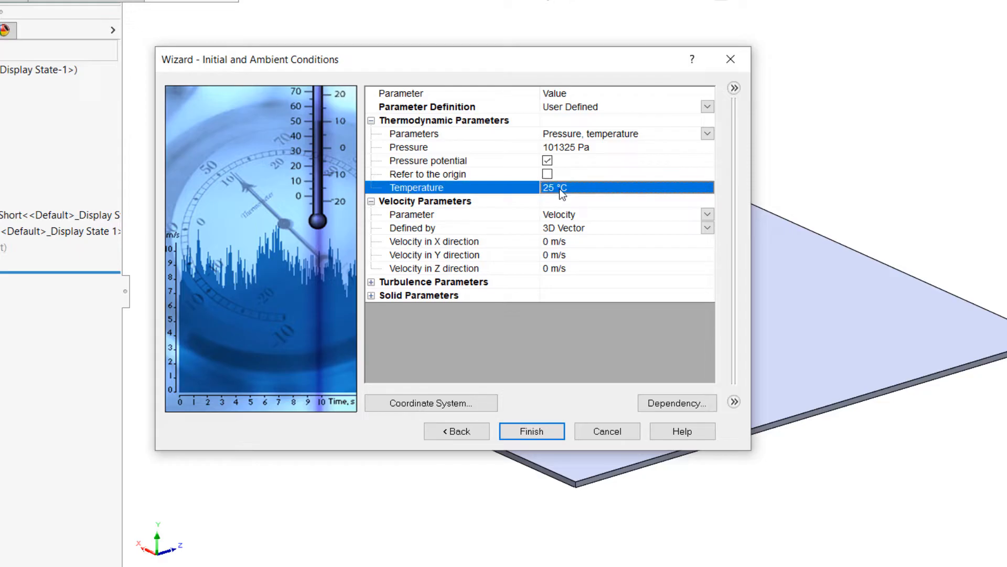
mouse_move(563, 232)
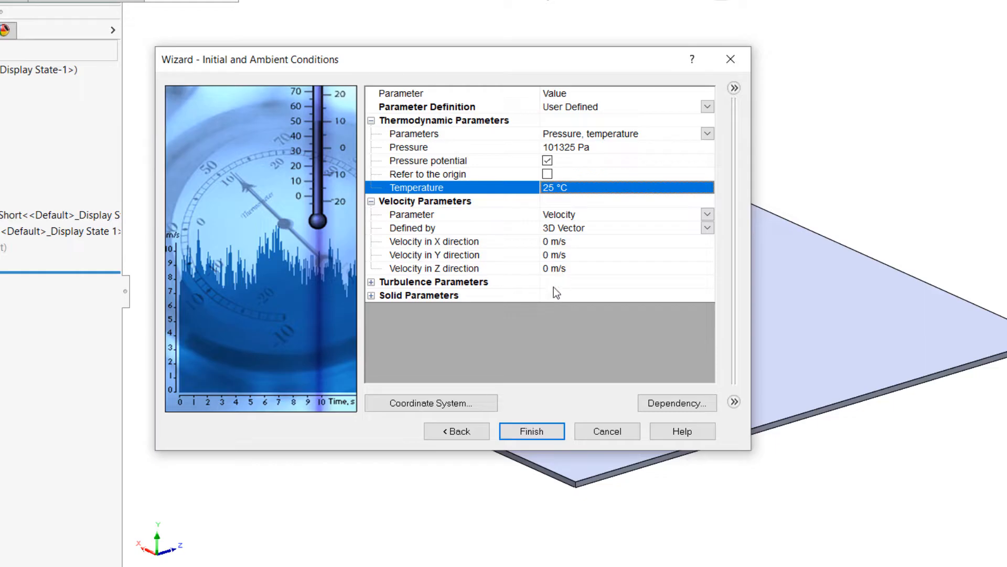
click(532, 431)
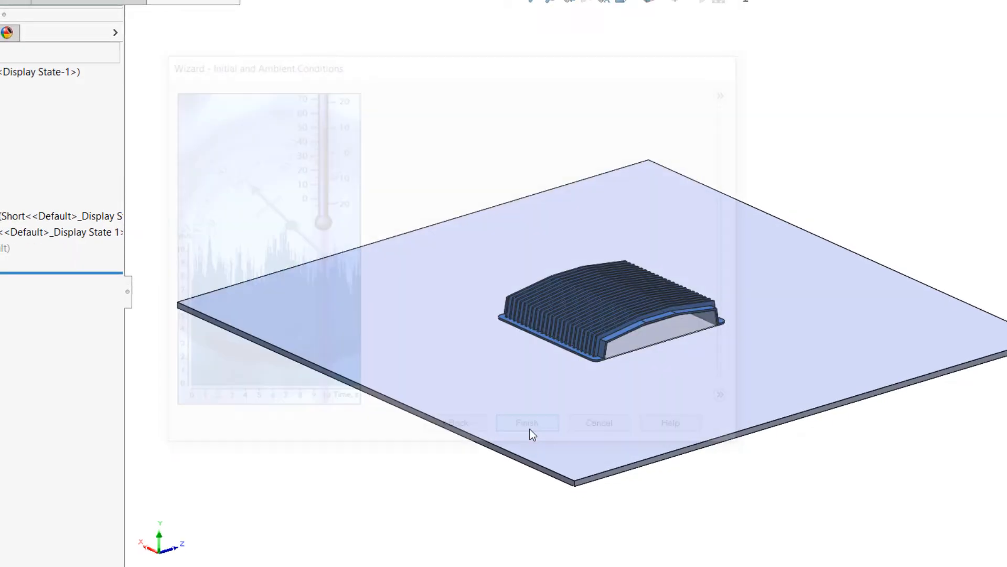
- Show Project(1) in the Flow Simulation tree and select its Computational Domain
click(526, 423)
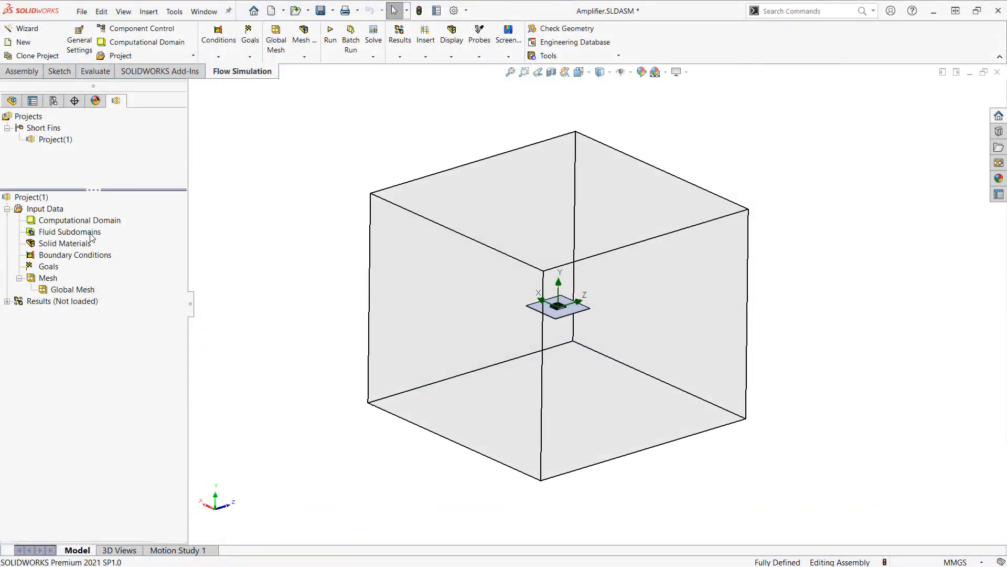
click(79, 220)
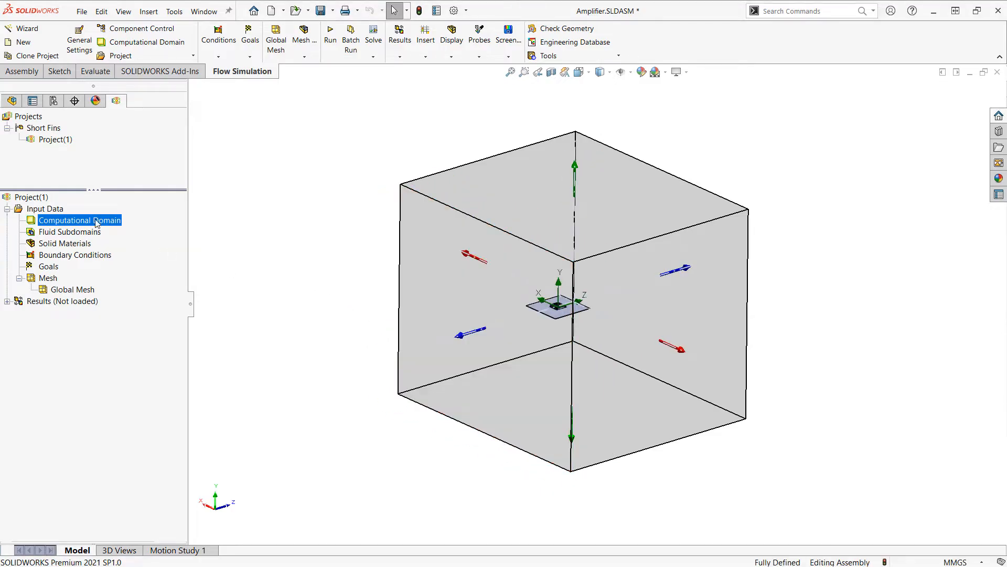
- Resize the computational domain to X ±0.5 m, Y 0–0.75 m, Z ±0.5 m
double_click(79, 220)
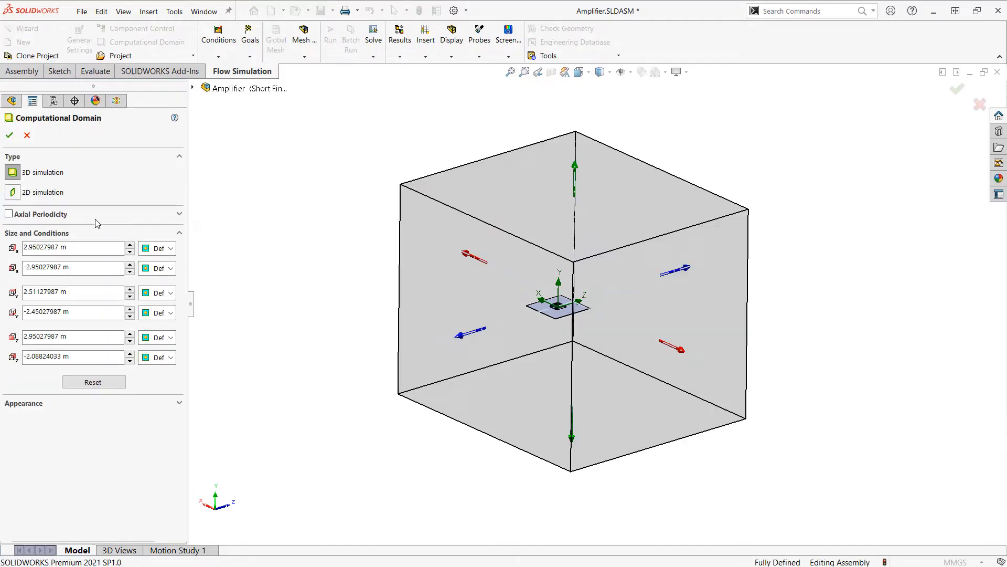
click(71, 247)
text(0.5)
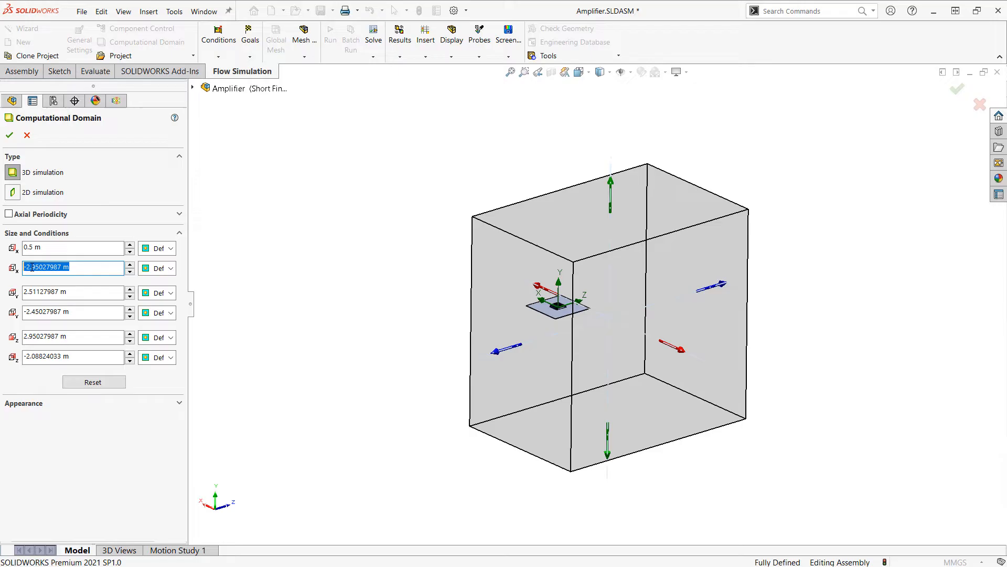
text(-5)
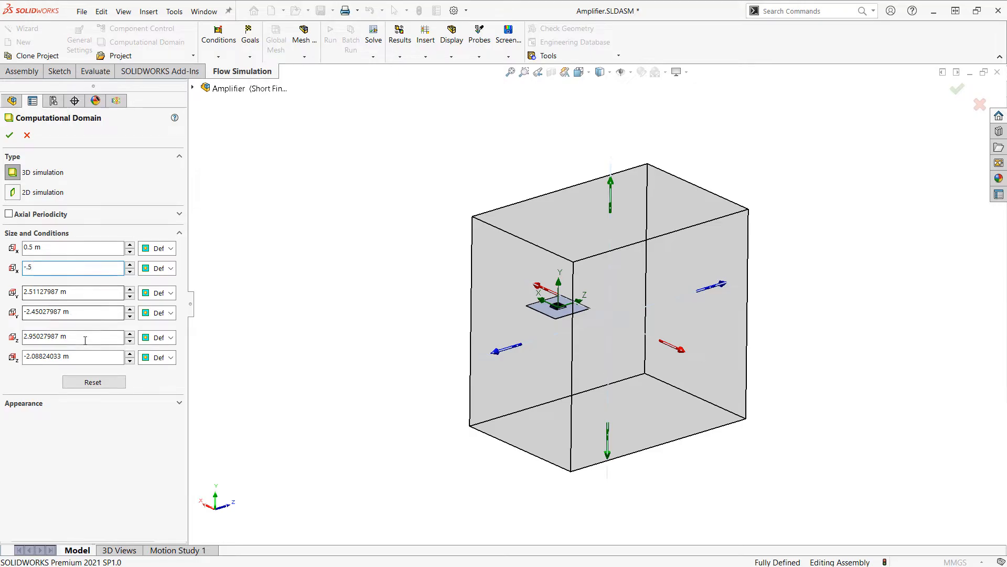
text(.5)
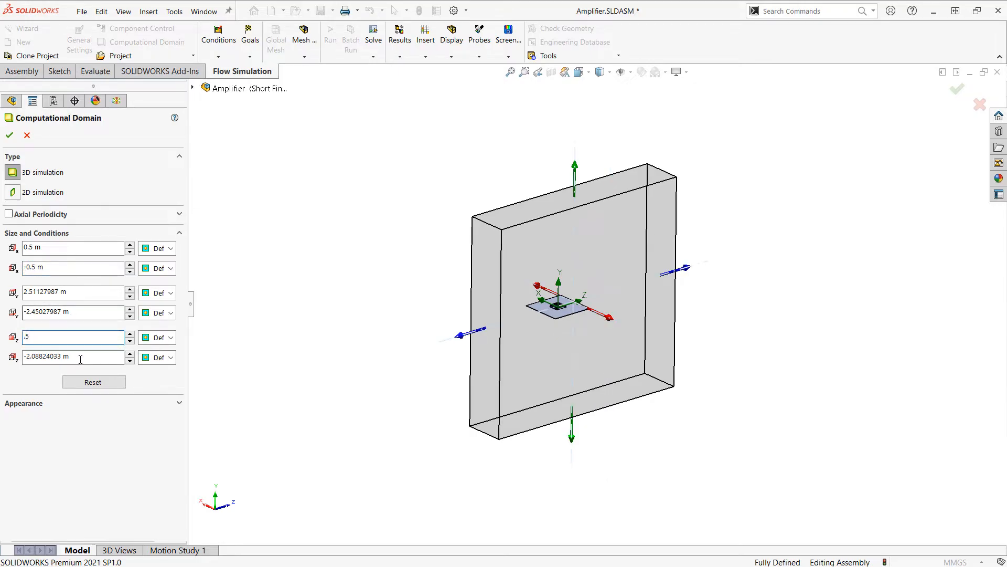
text(-.5)
click(73, 312)
text(0)
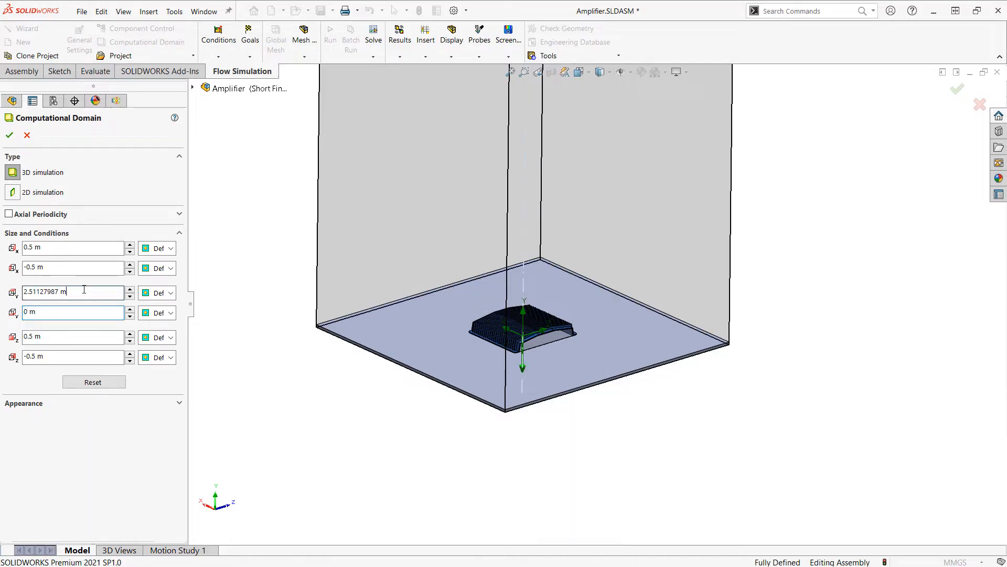
triple_click(70, 291)
text(0.75)
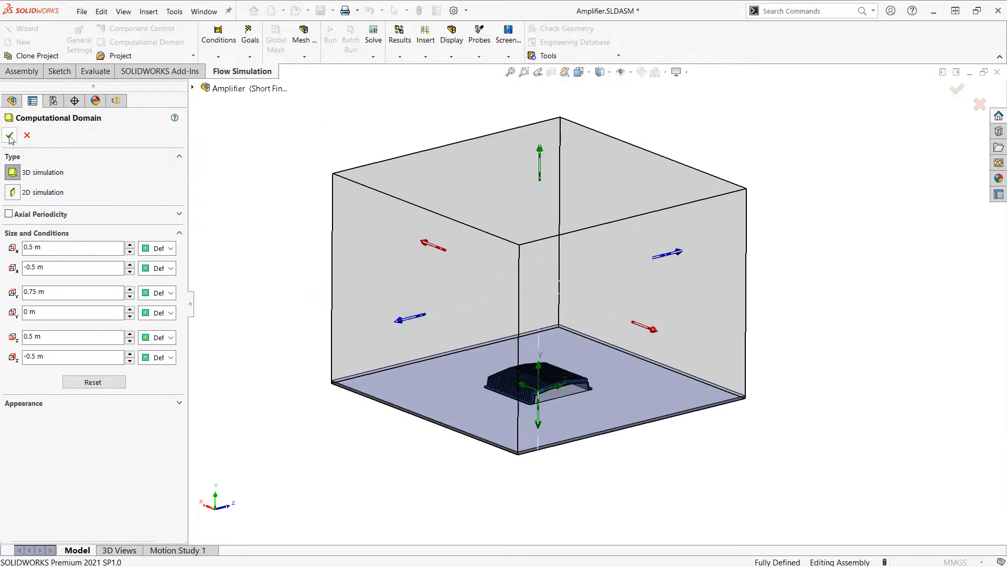
click(9, 137)
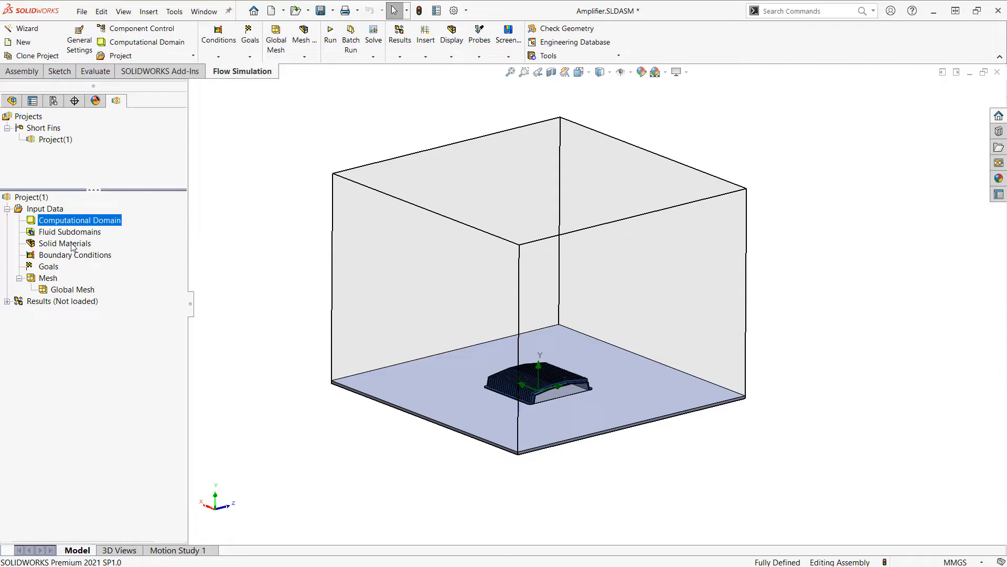
- Insert the pre-defined Insulator solid material on the Base-1 plate
right_click(63, 243)
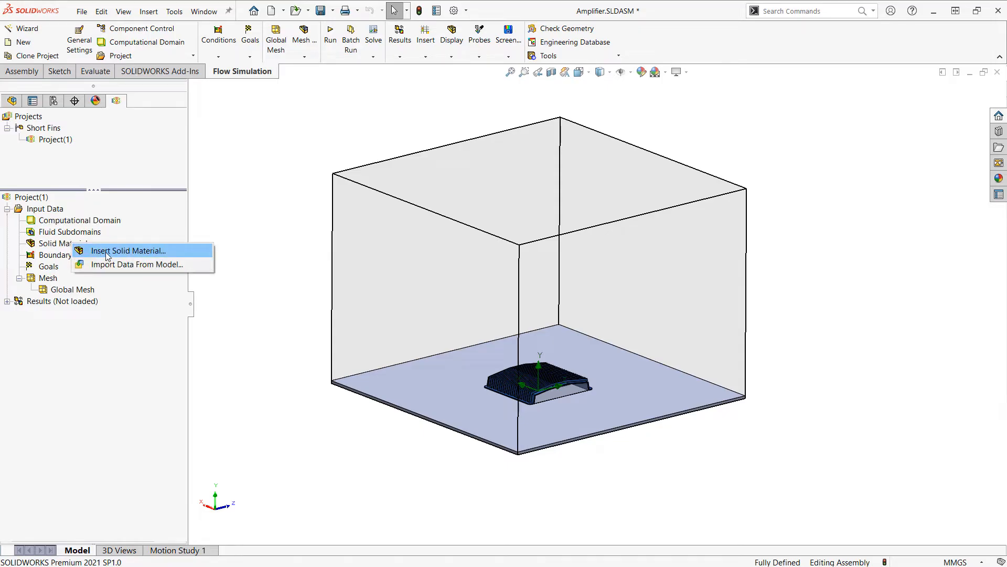
click(127, 251)
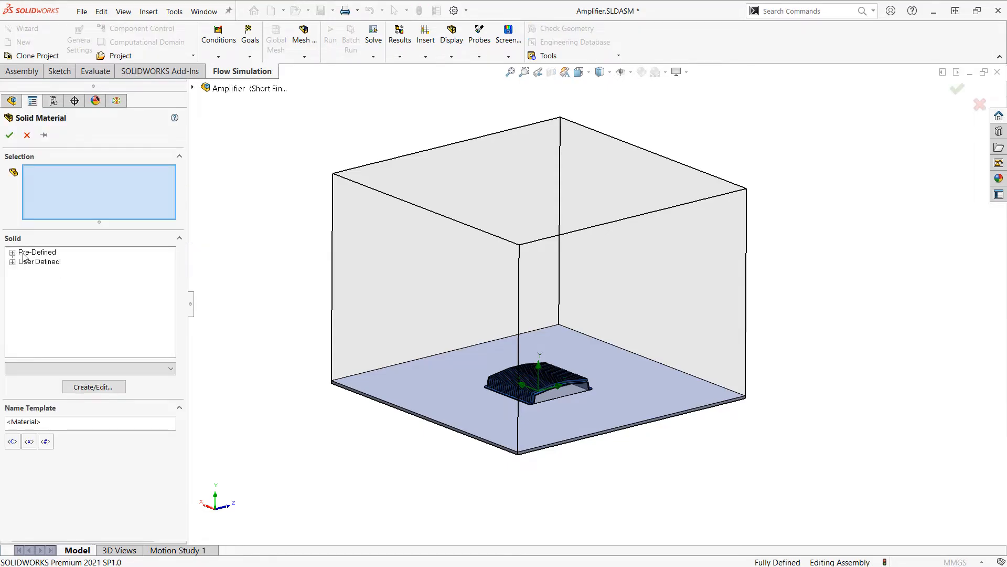
click(12, 252)
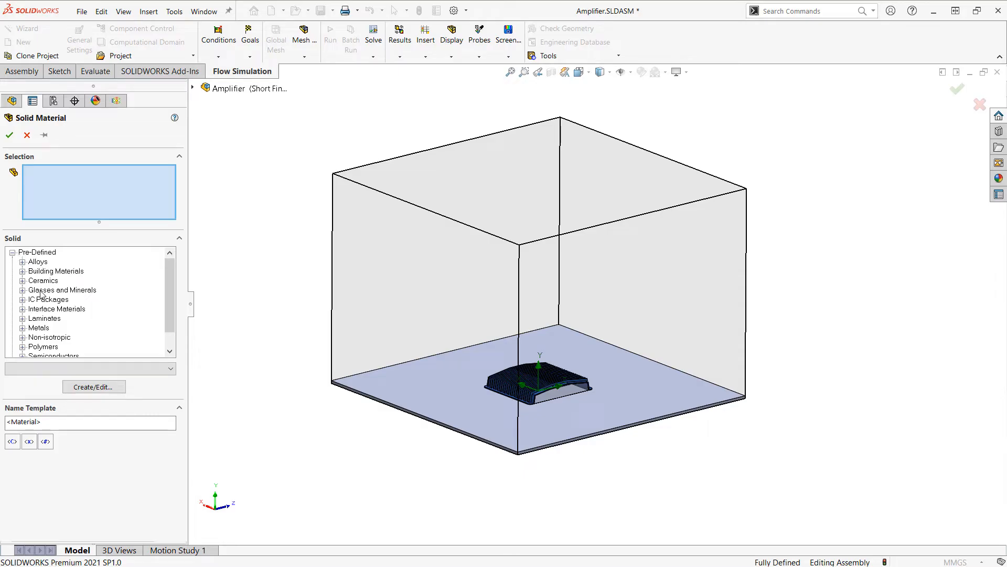
click(22, 290)
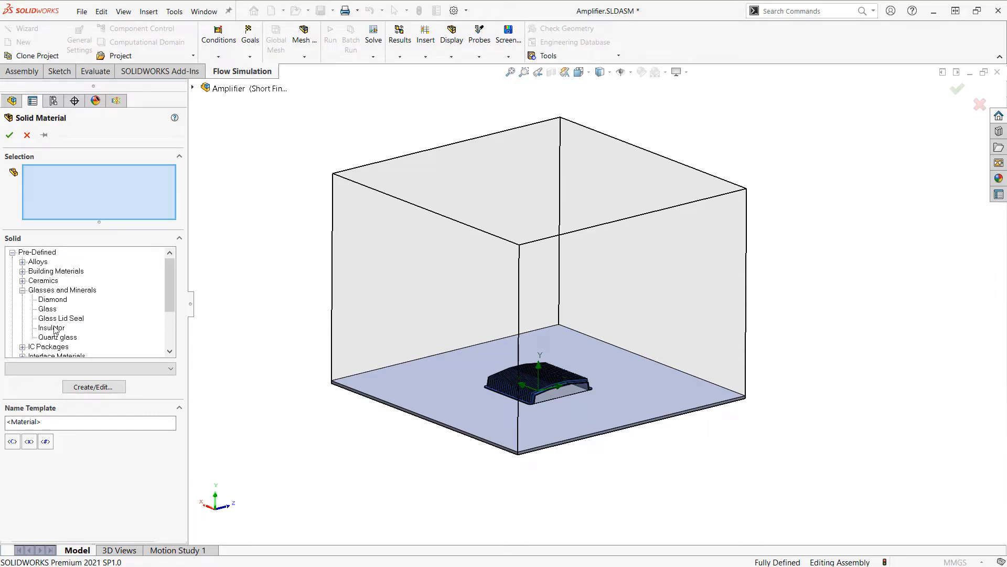
click(52, 328)
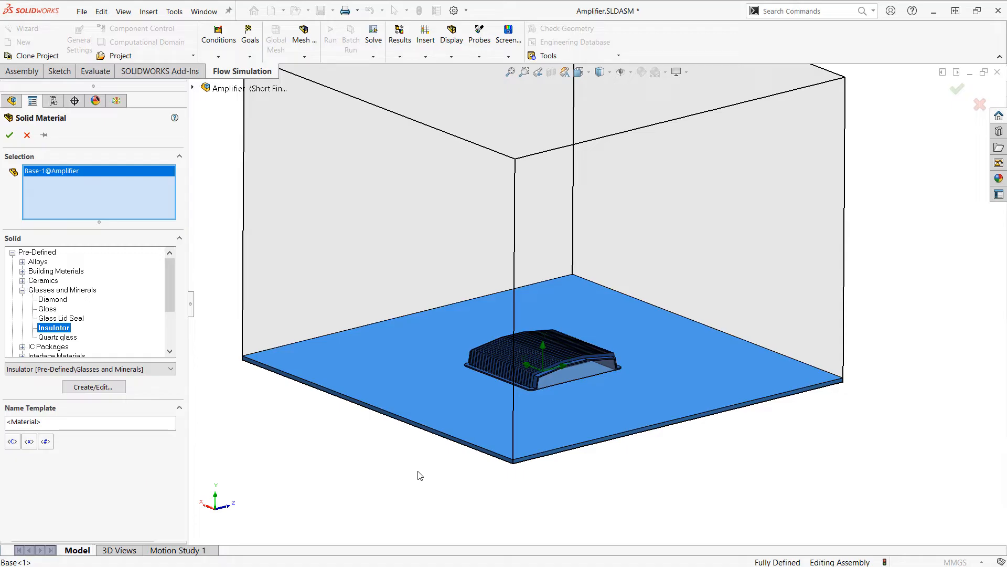
mouse_move(383, 470)
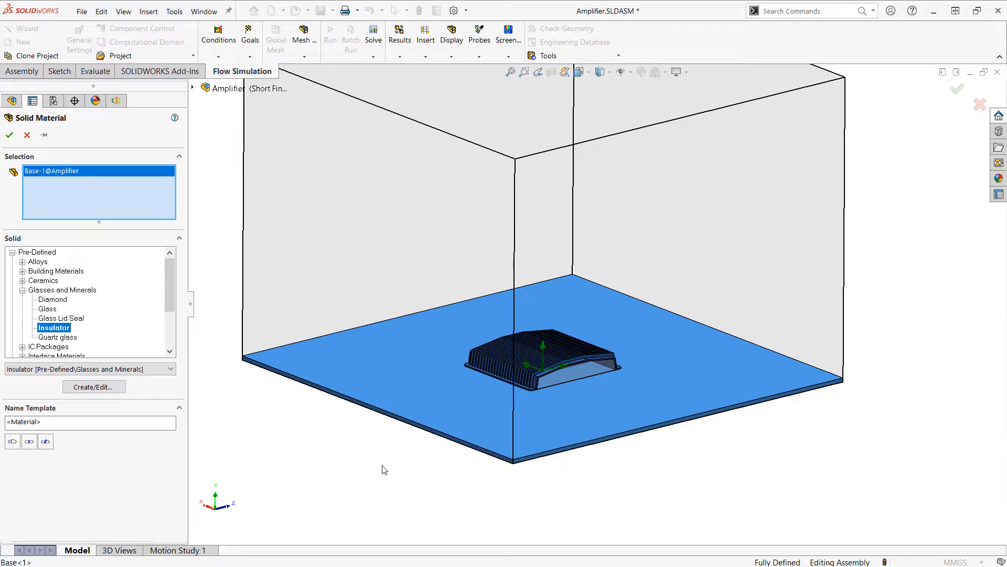
mouse_move(204, 246)
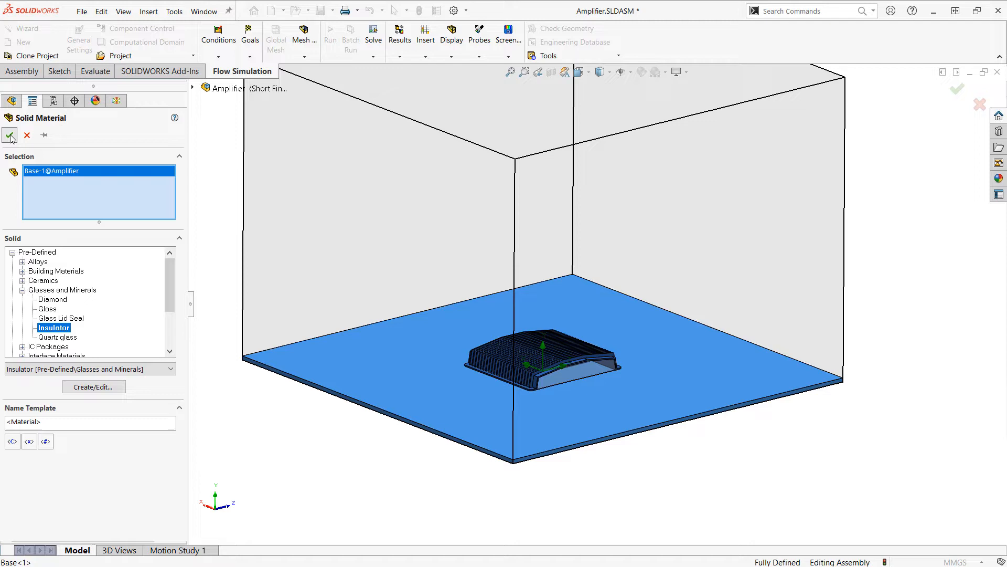
click(11, 135)
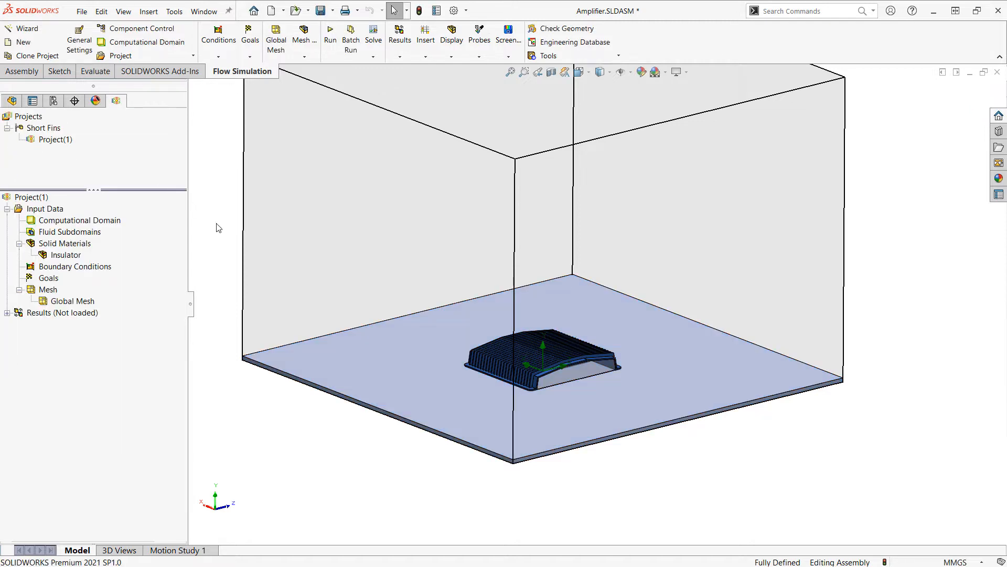
mouse_move(100, 269)
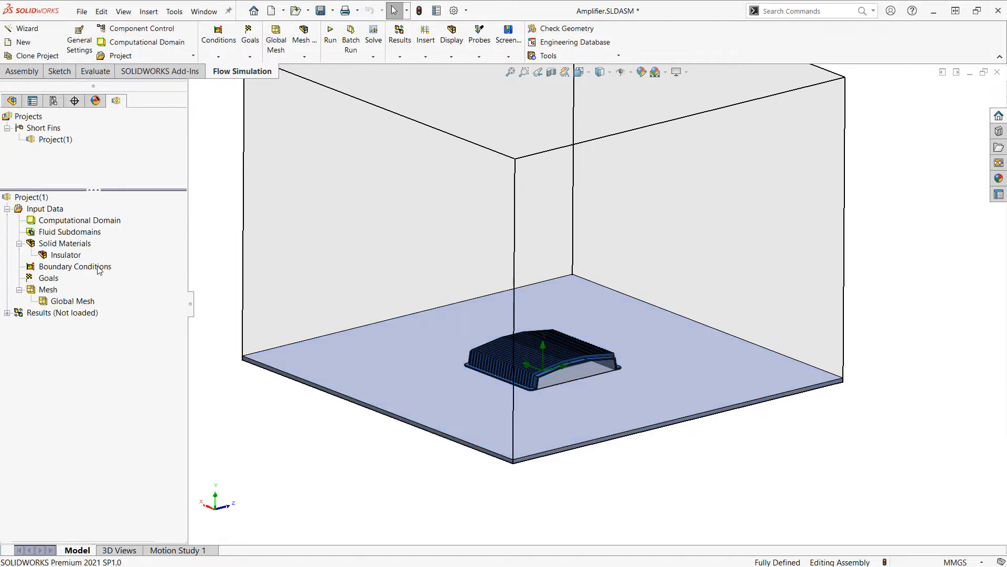
- Open the Conditions dropdown listing sources, fans and other conditions
click(217, 36)
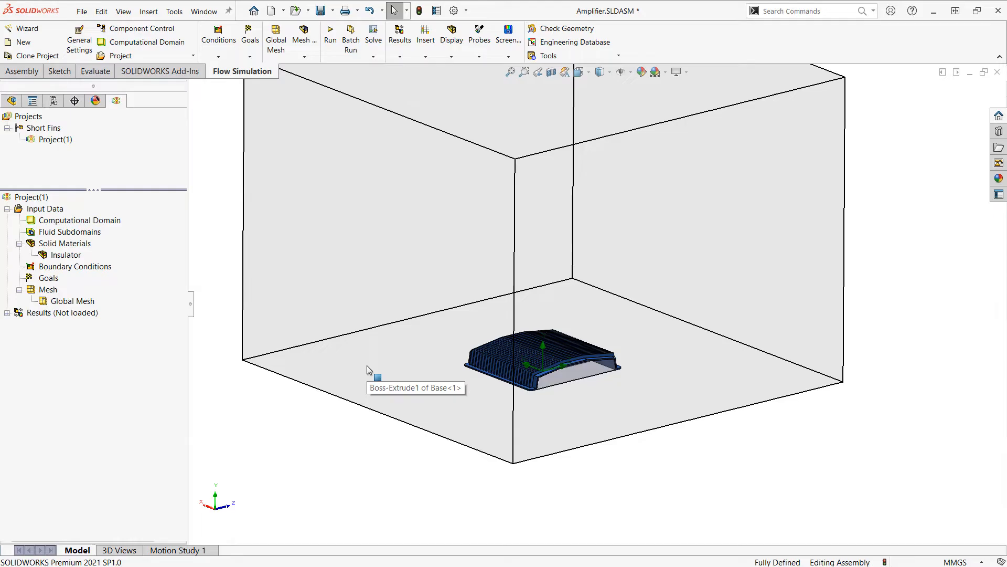
mouse_move(226, 180)
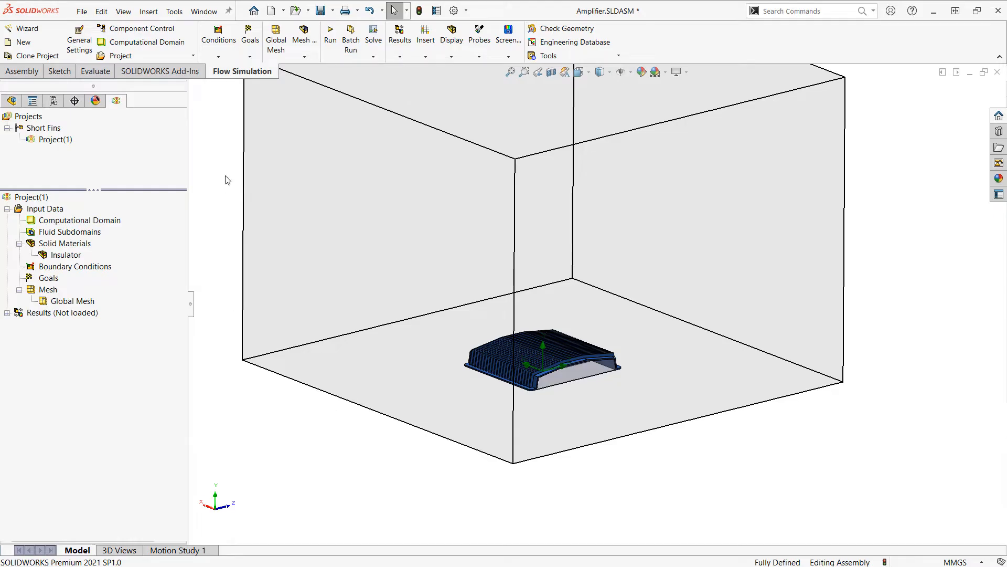
click(218, 40)
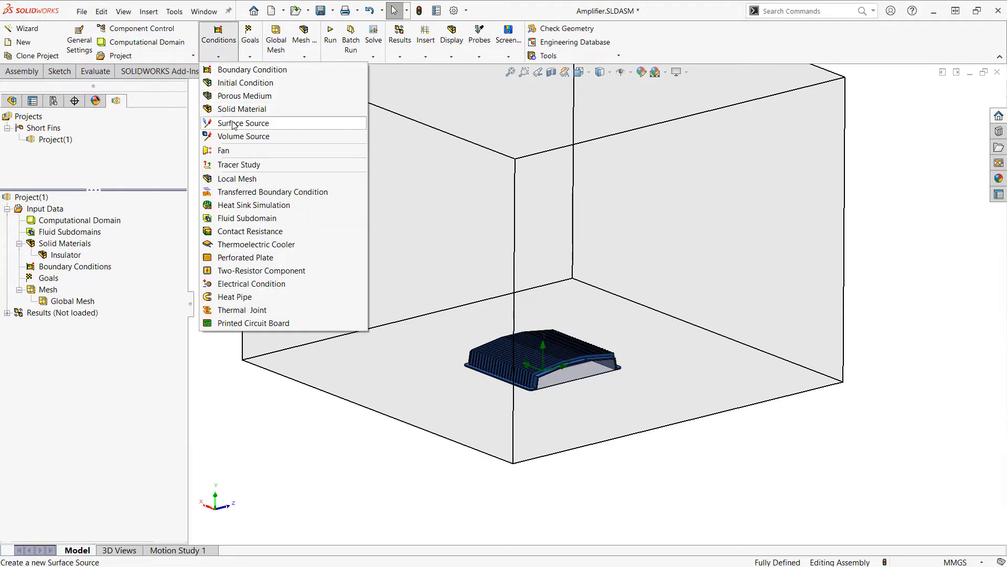
- Add an 80 W 'Chip 1 Heat Source' with a max solid temperature goal
click(243, 123)
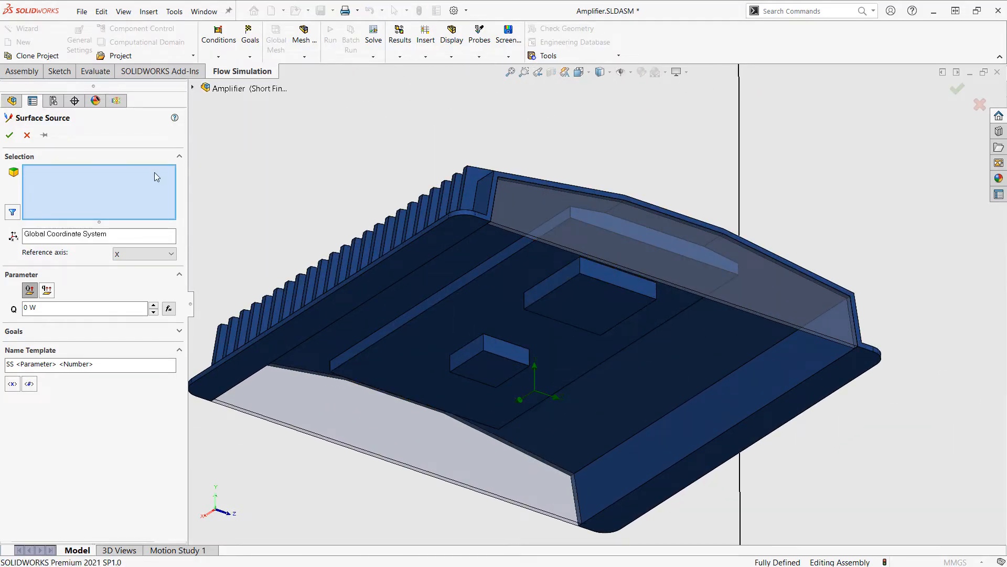
click(588, 302)
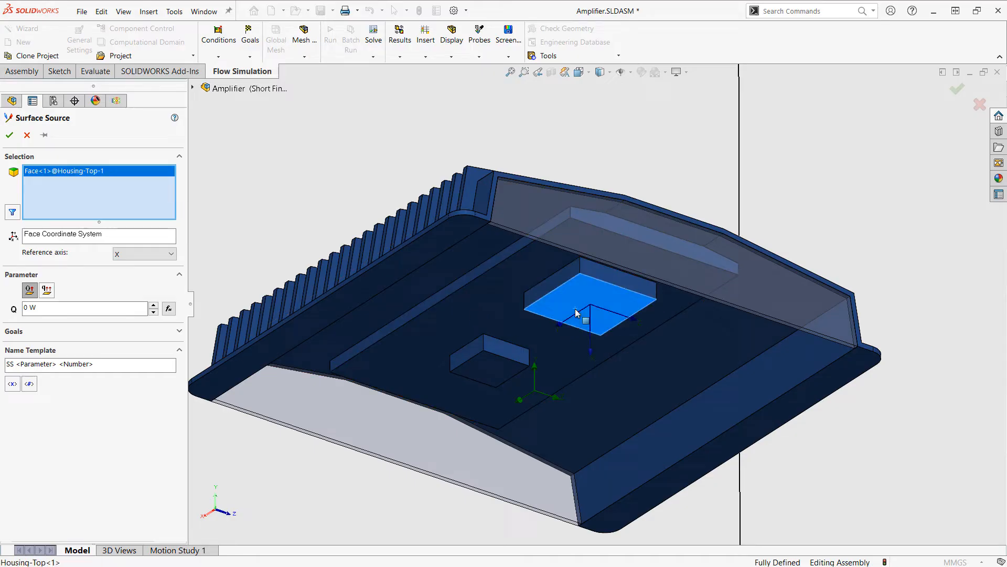
click(83, 308)
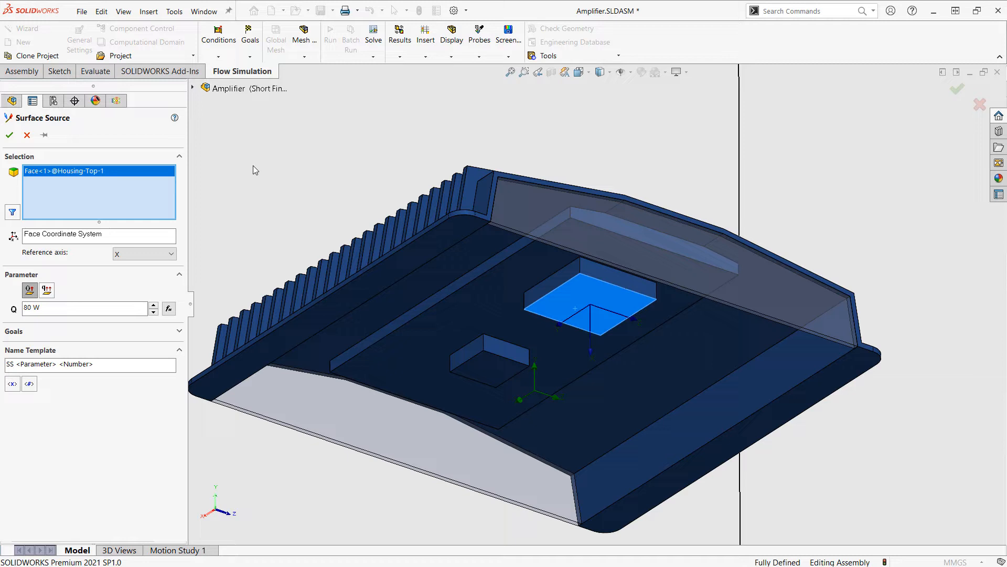
mouse_move(583, 314)
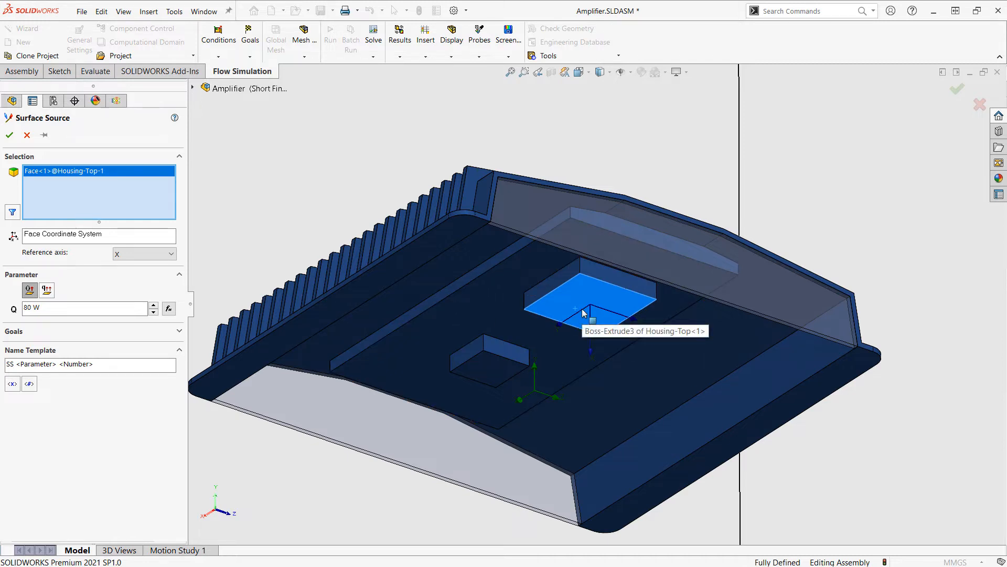
click(14, 332)
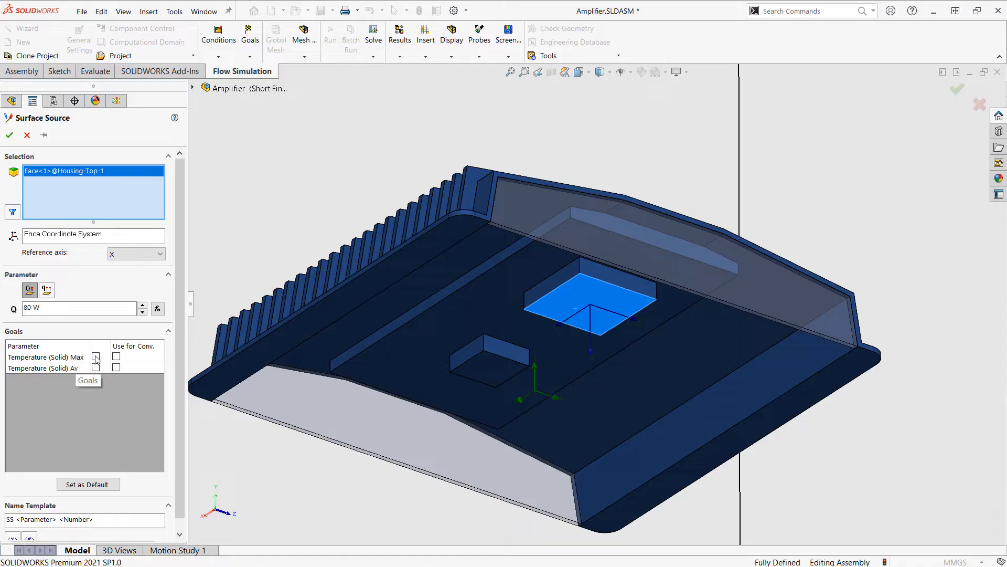
click(95, 357)
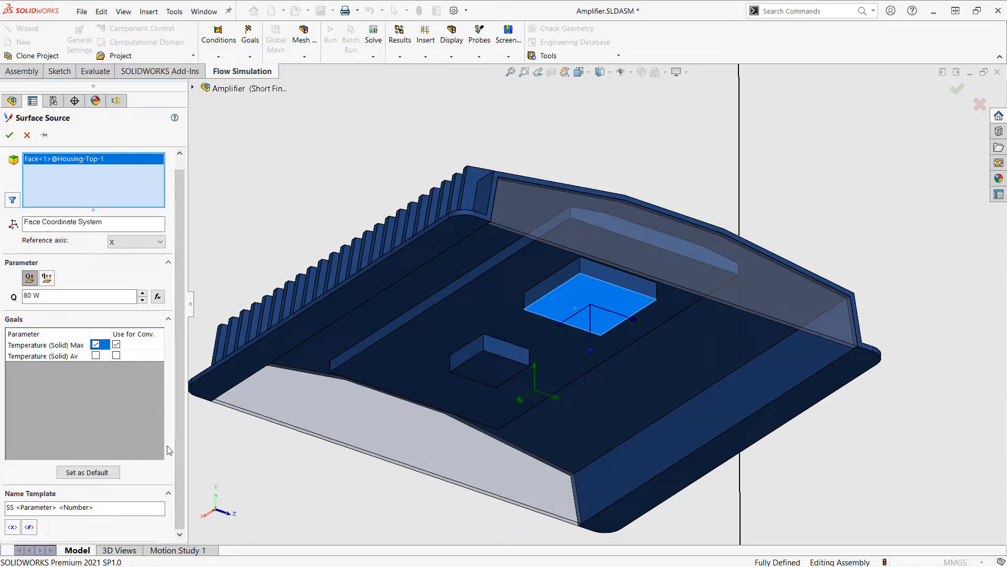
text(Chip 1 Heat Source)
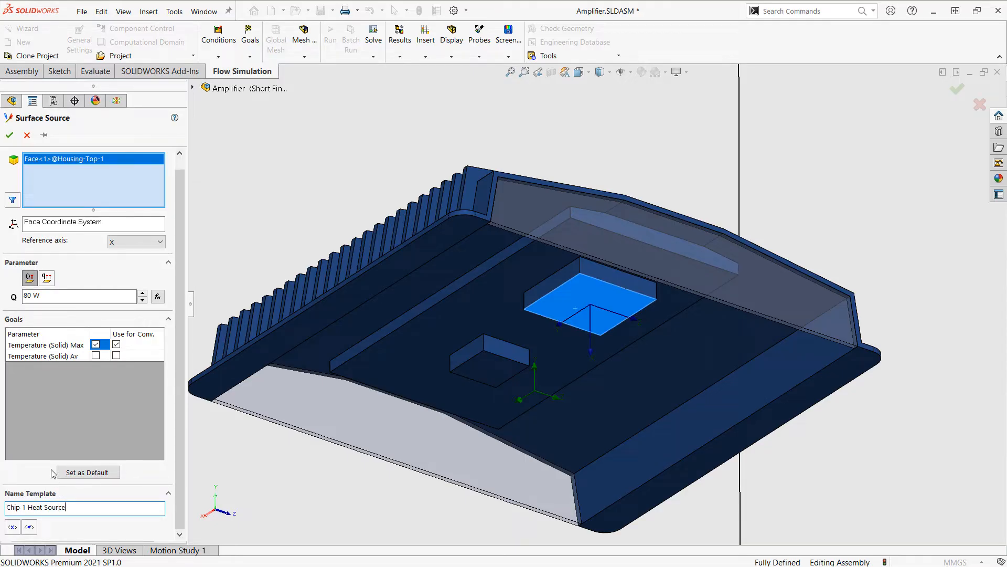
mouse_move(43, 135)
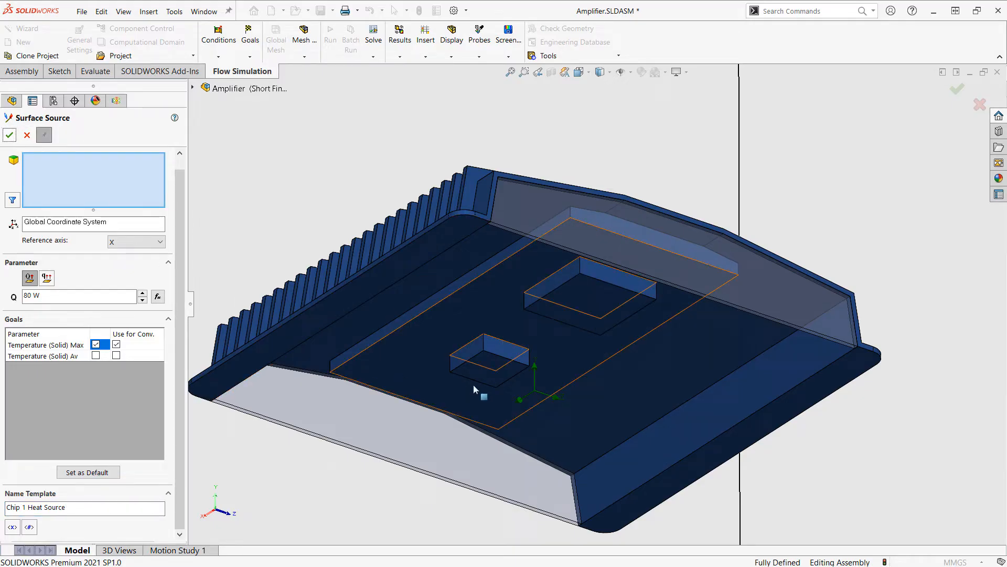
click(489, 357)
text(2)
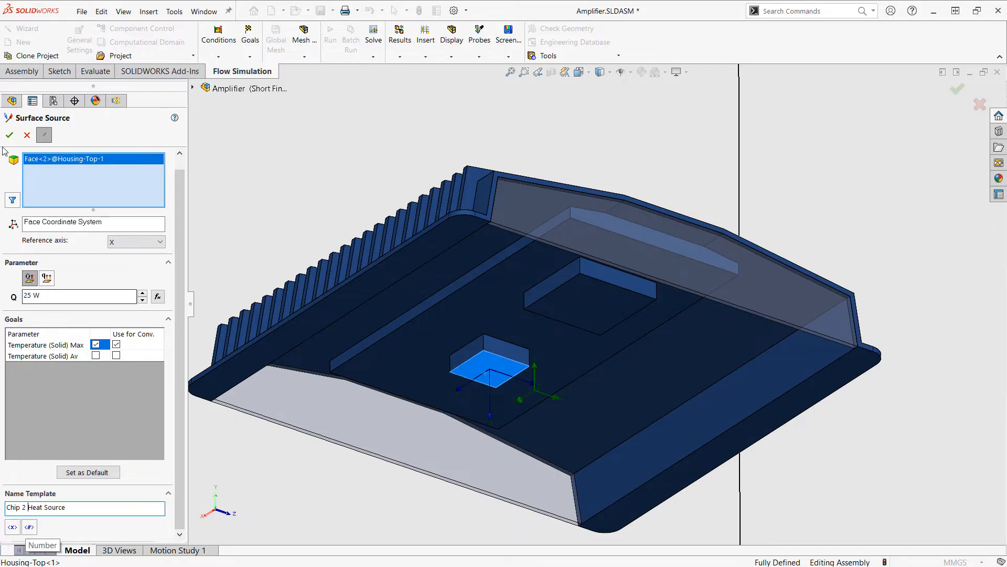
- Confirm the 25 W Chip 2 Heat Source on the smaller chip's top face
click(9, 135)
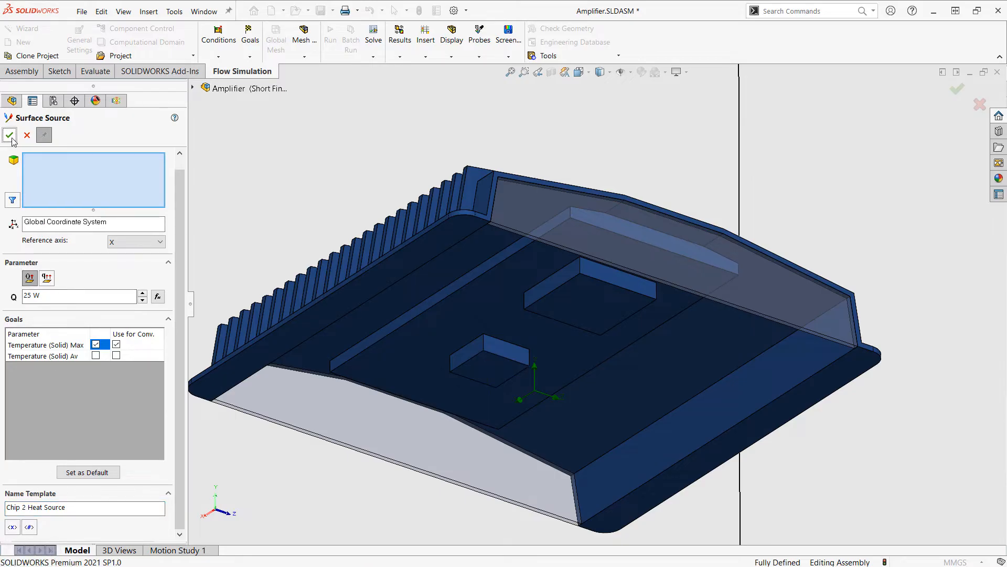
click(11, 134)
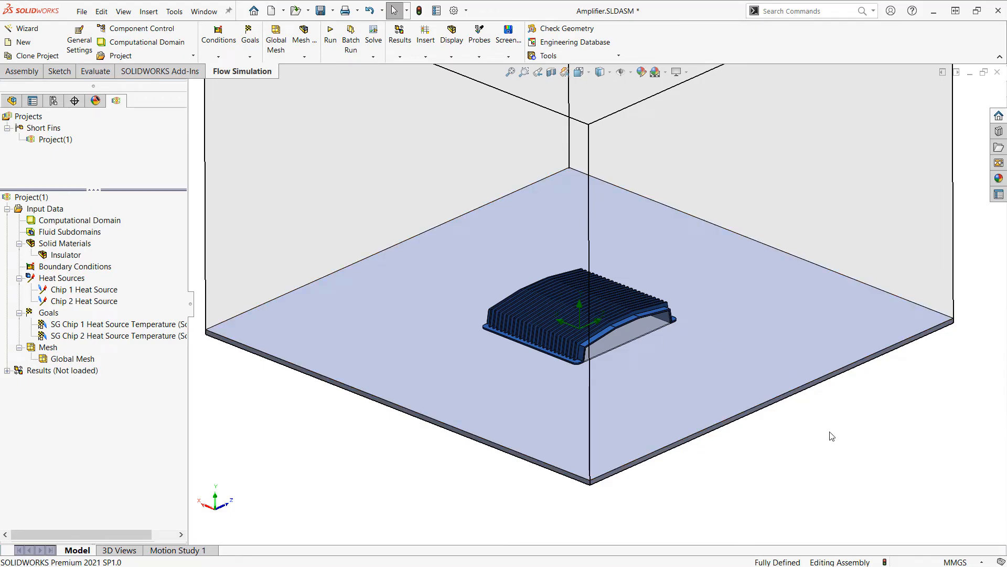
mouse_move(801, 430)
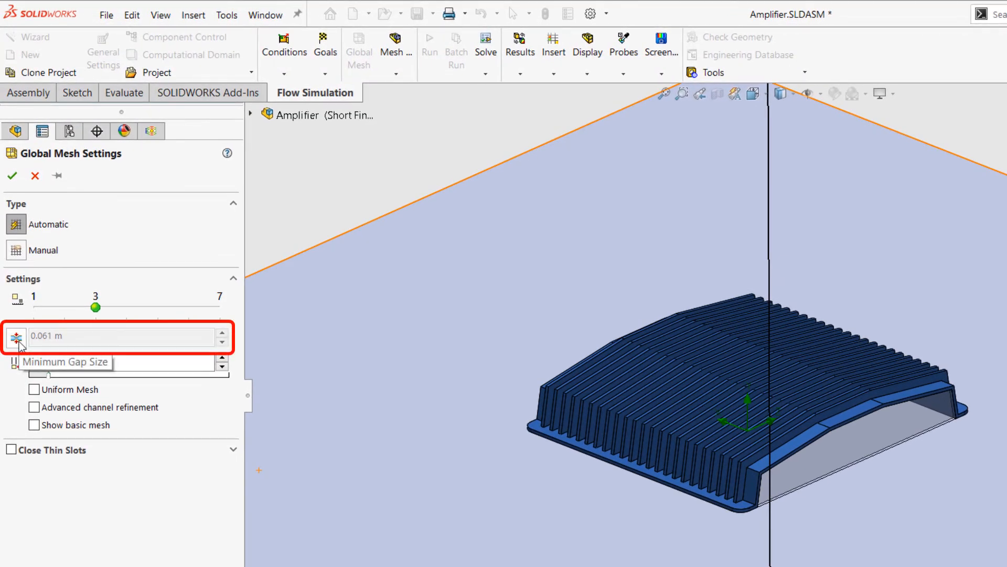
- Enable a custom minimum gap size and enter 10mm in Global Mesh settings
click(115, 337)
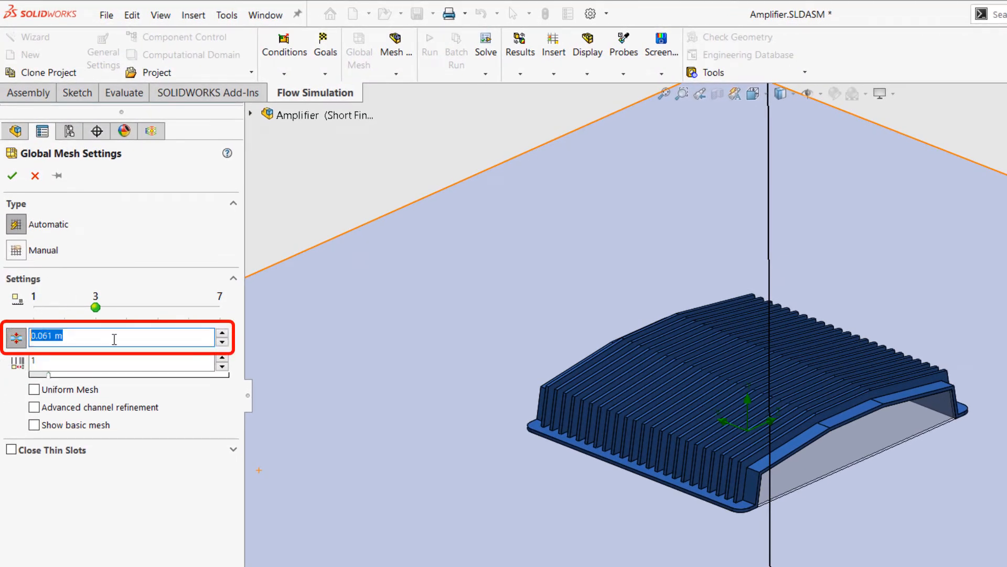
text(10mm)
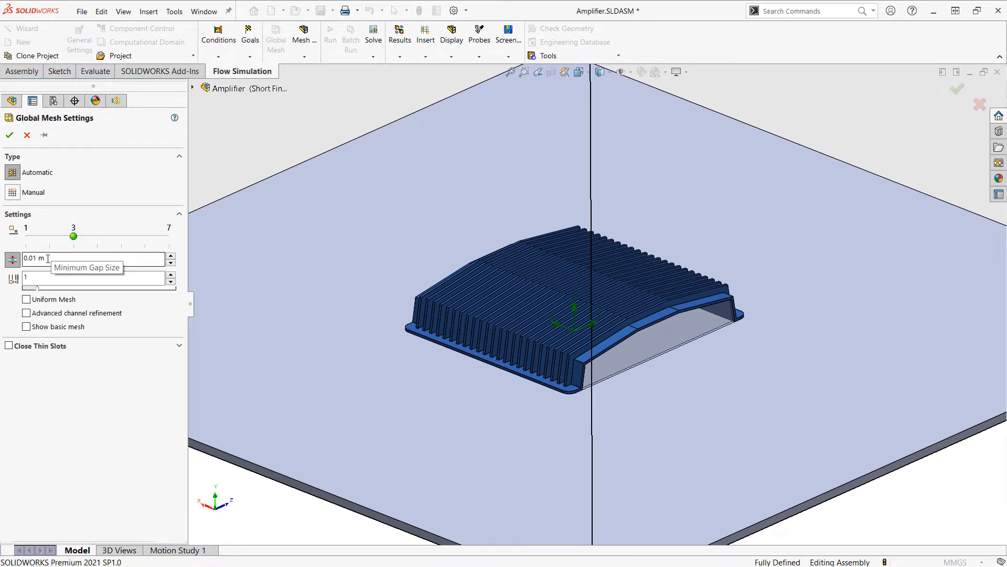
mouse_move(9, 149)
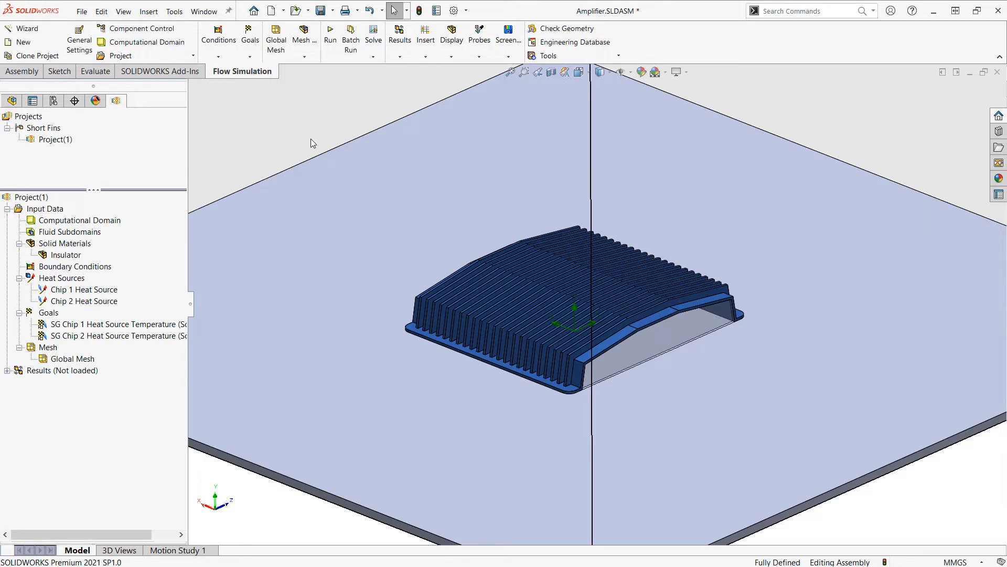
mouse_move(329, 34)
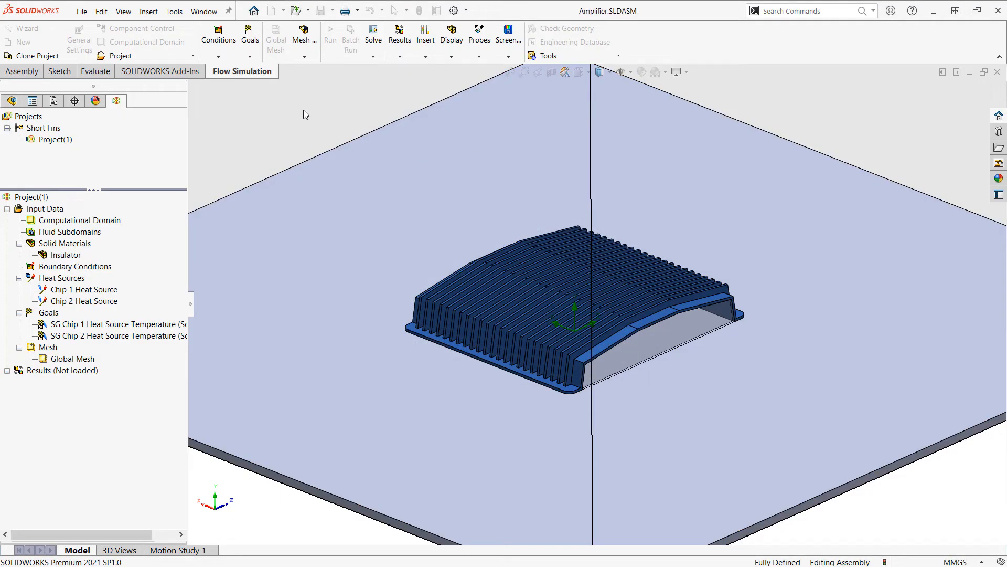
- Run the Short Fins project and watch the goal plot until solving finishes
click(330, 34)
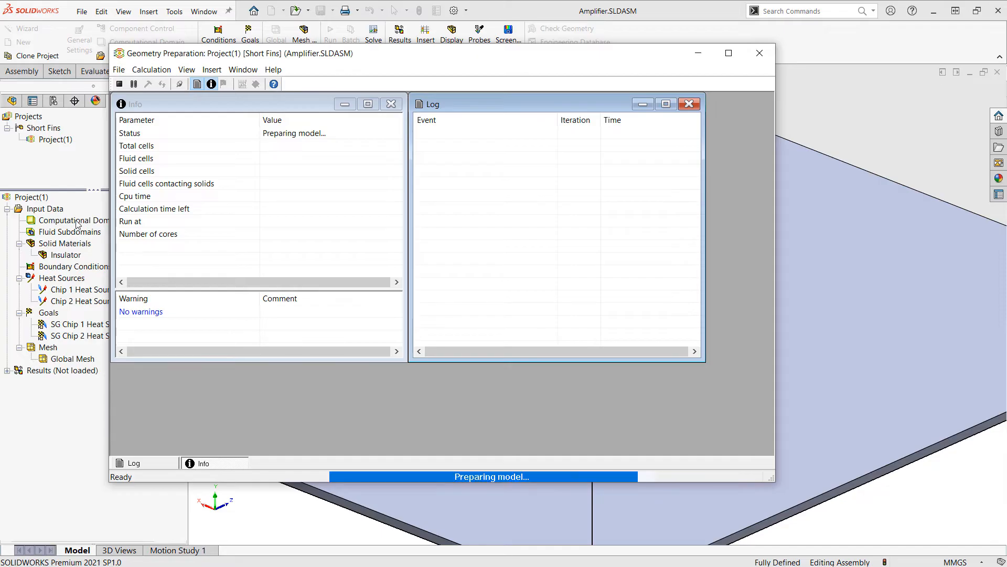
mouse_move(402, 281)
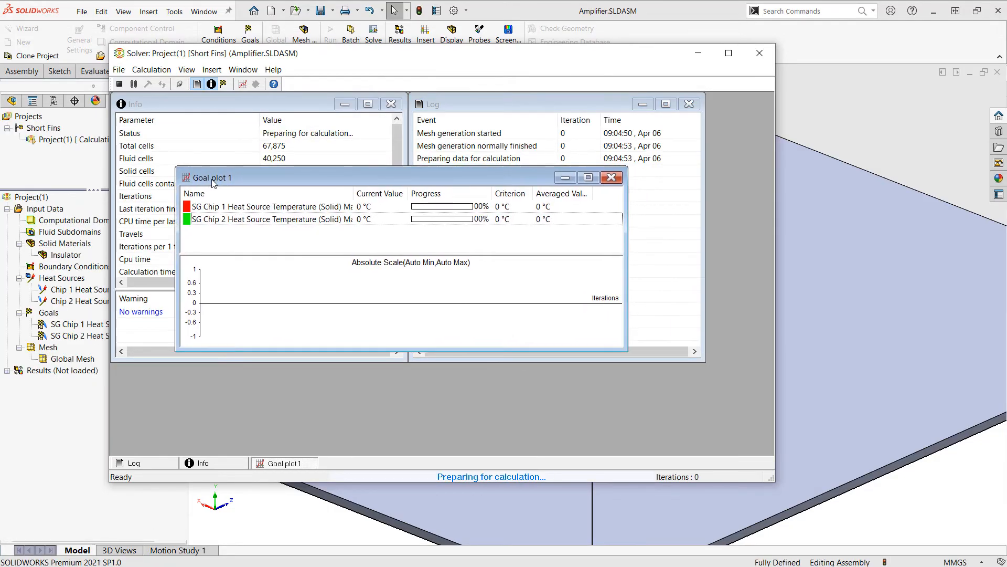
click(242, 84)
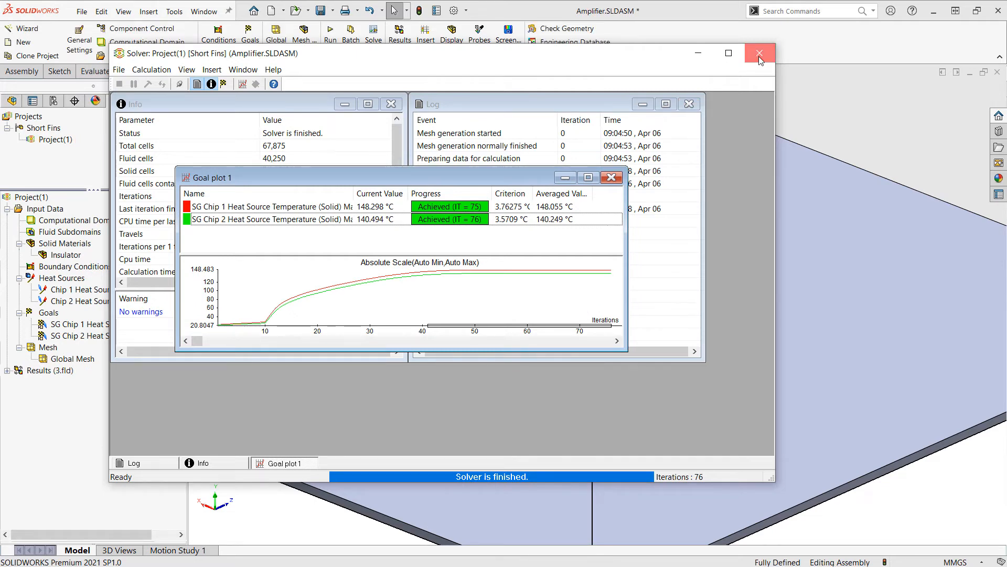
- Insert a Temperature (Solid) surface plot using all faces of the heat sink
click(760, 53)
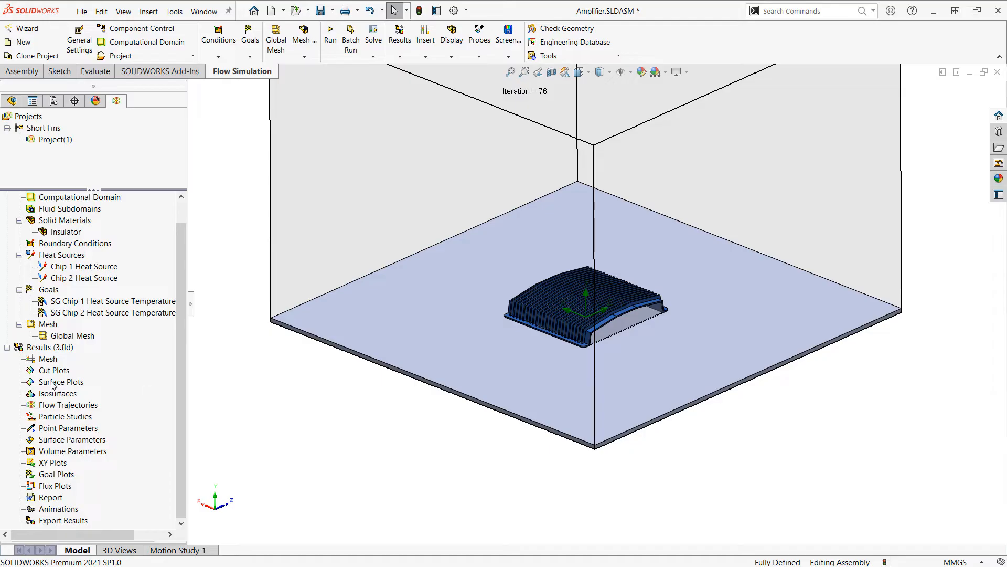
click(62, 381)
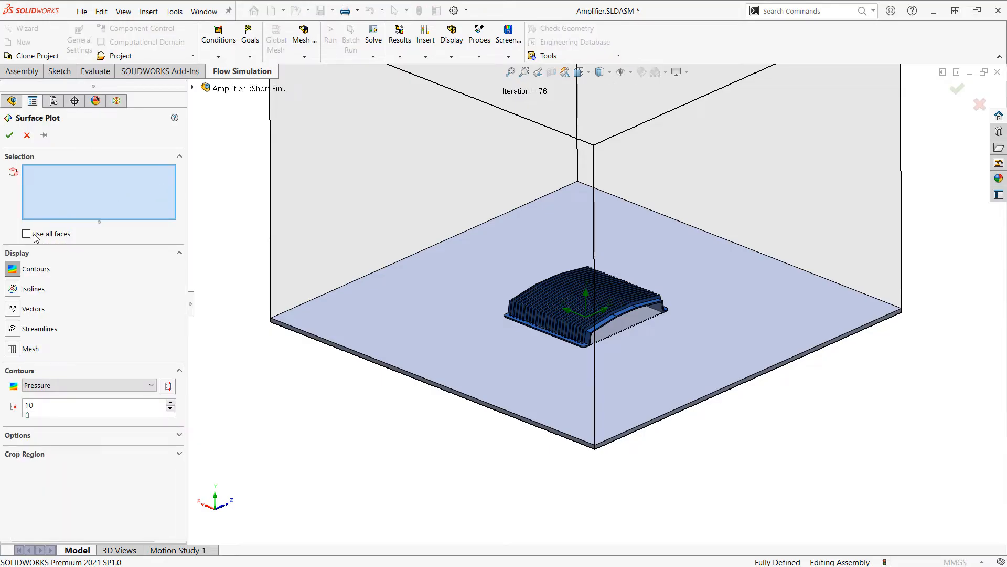
click(27, 233)
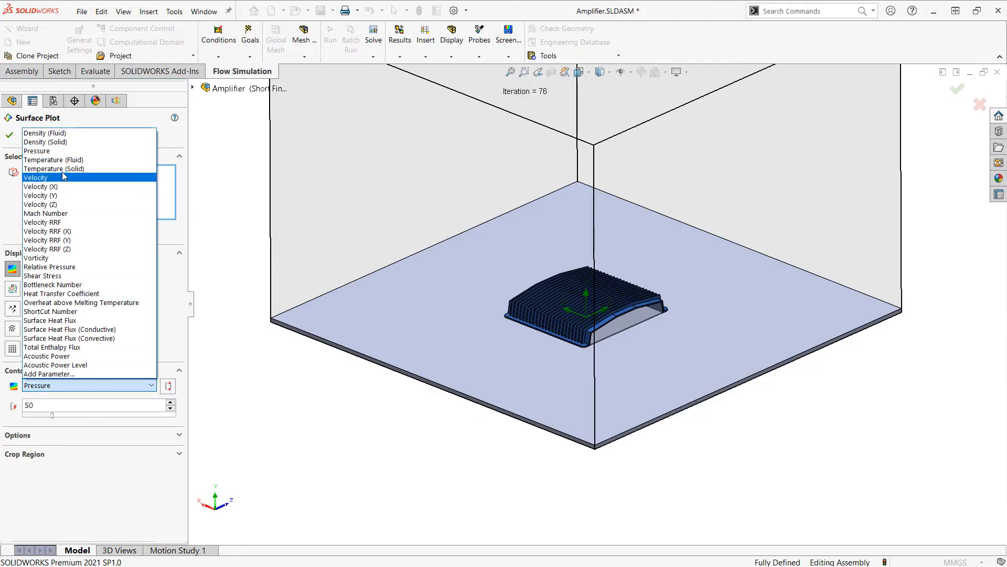
click(54, 169)
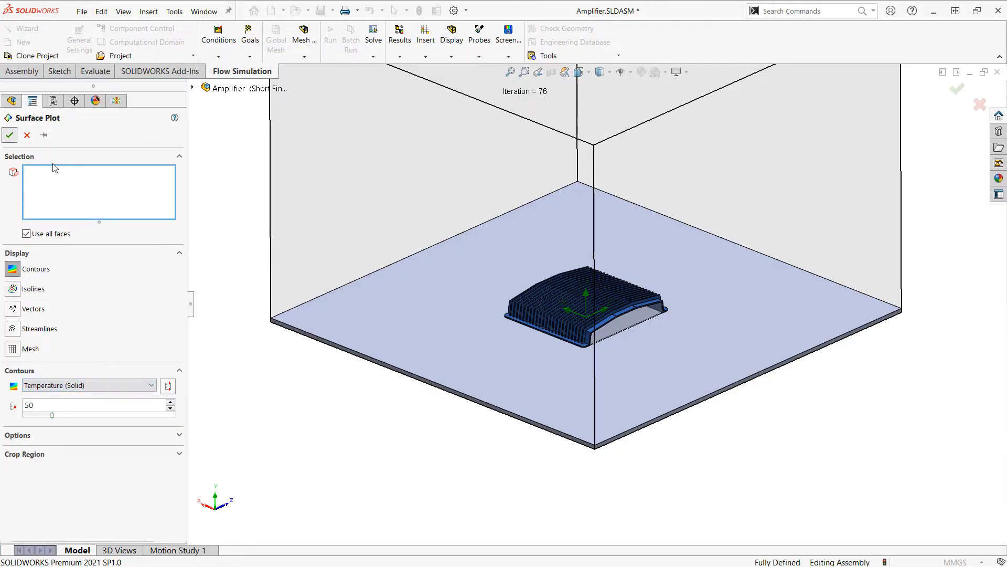
click(9, 135)
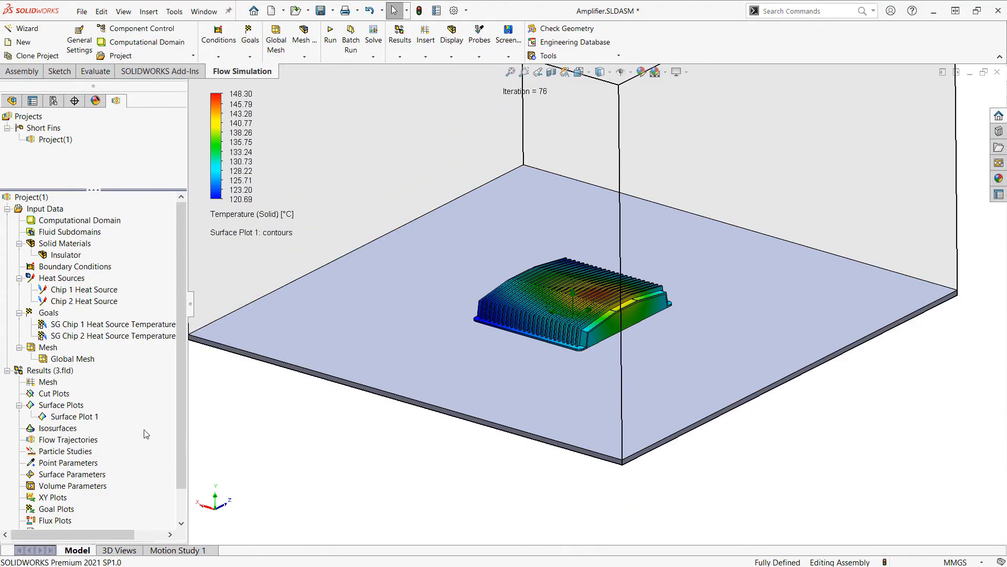
- Insert a Front Plane cut plot with velocity contours and streamlines
right_click(52, 393)
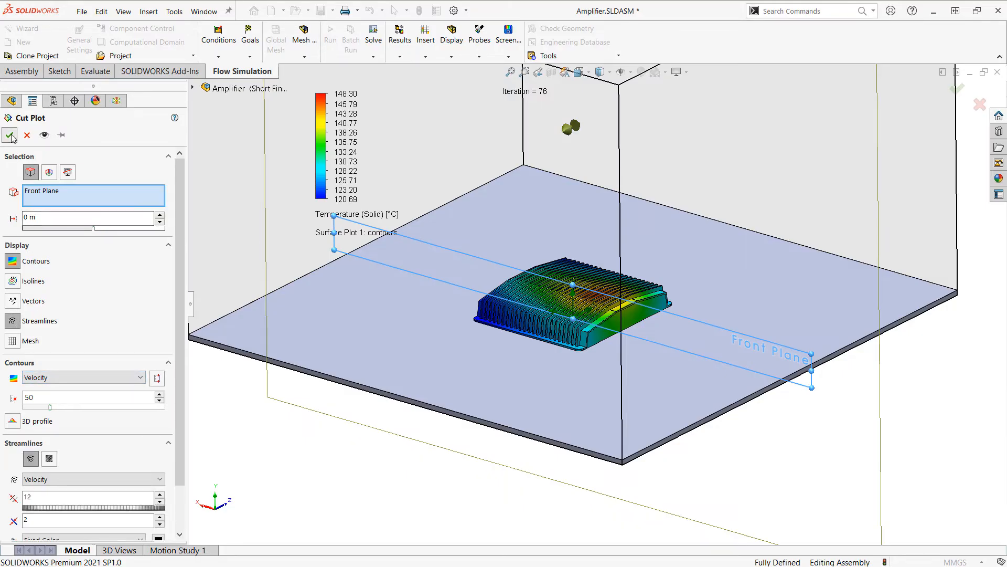
click(12, 135)
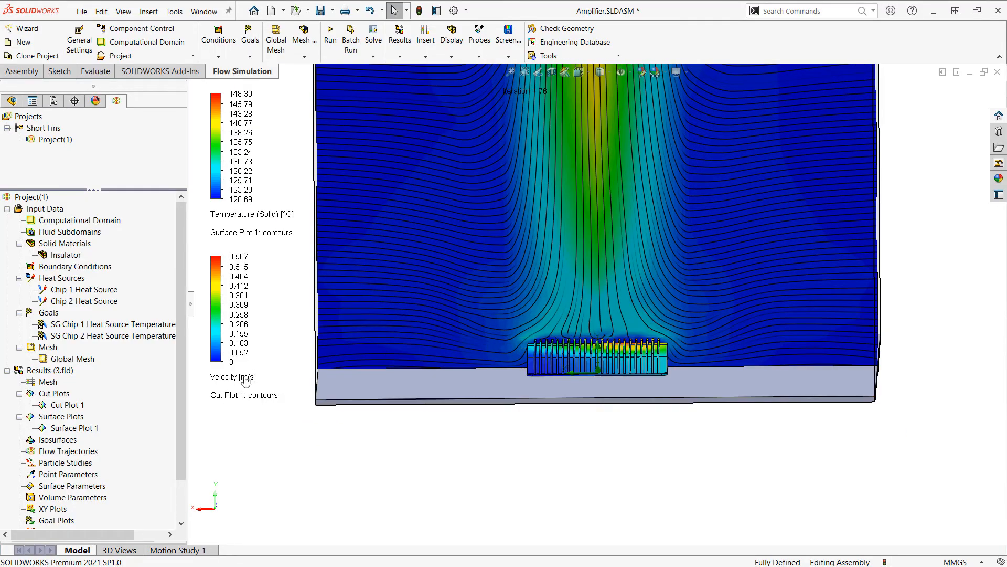
click(247, 380)
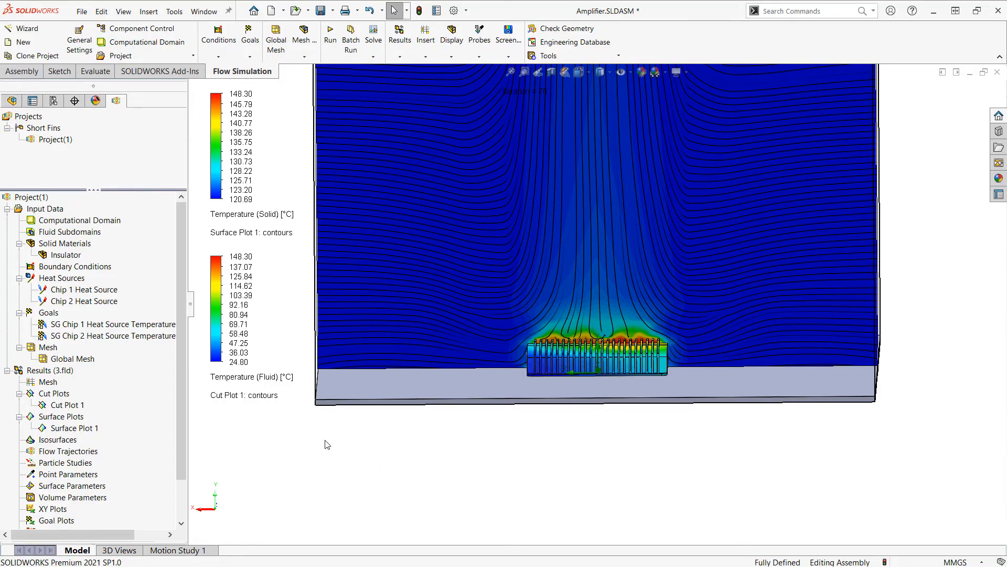
mouse_move(275, 400)
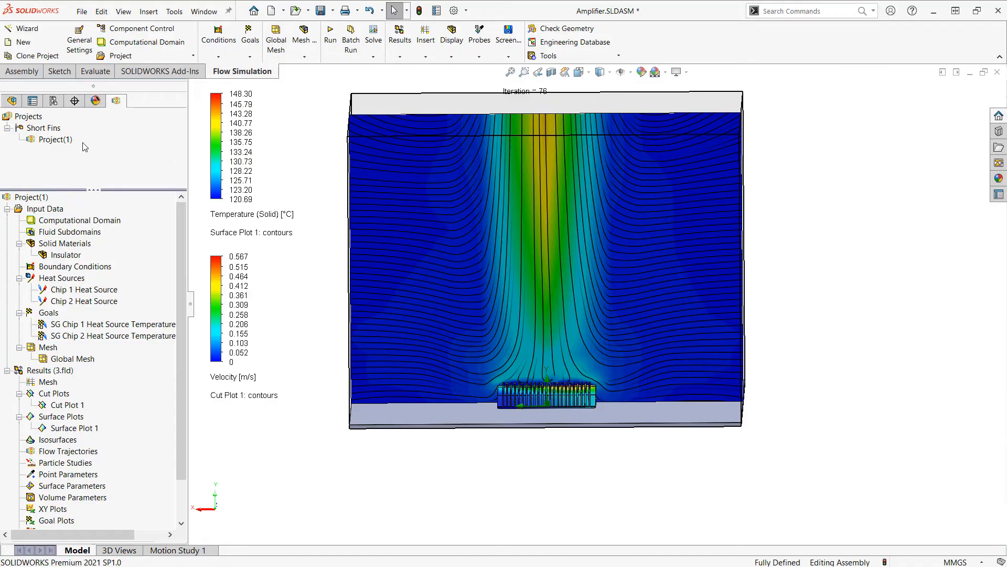
- Clone Project(1) to Full Fins, accepting computational domain and mesh resets
right_click(54, 140)
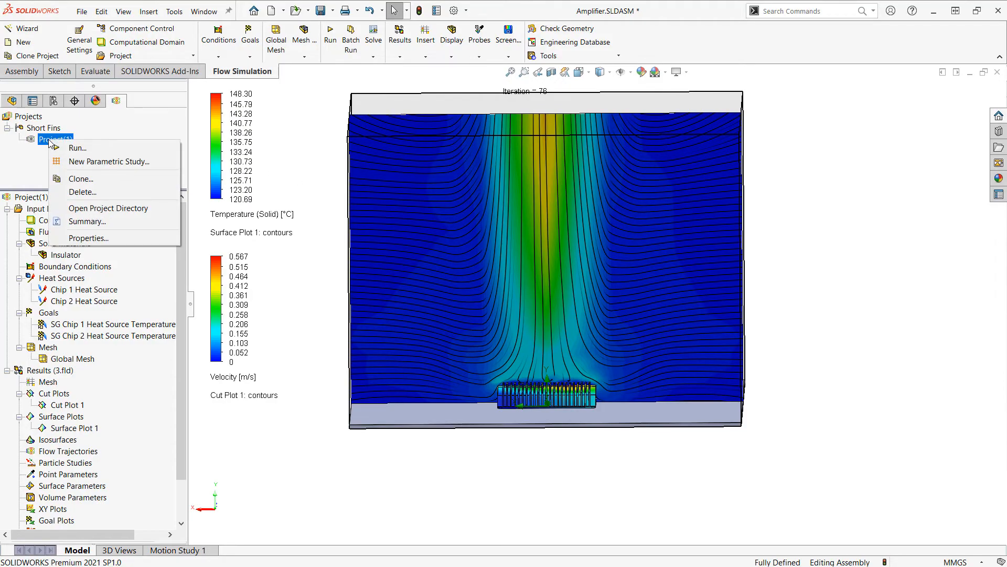
mouse_move(80, 178)
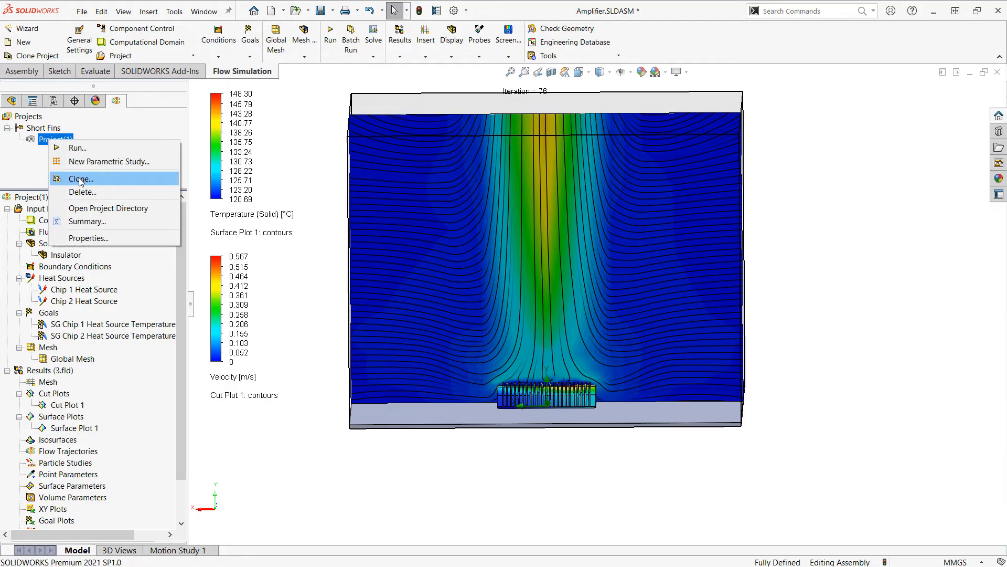
click(80, 178)
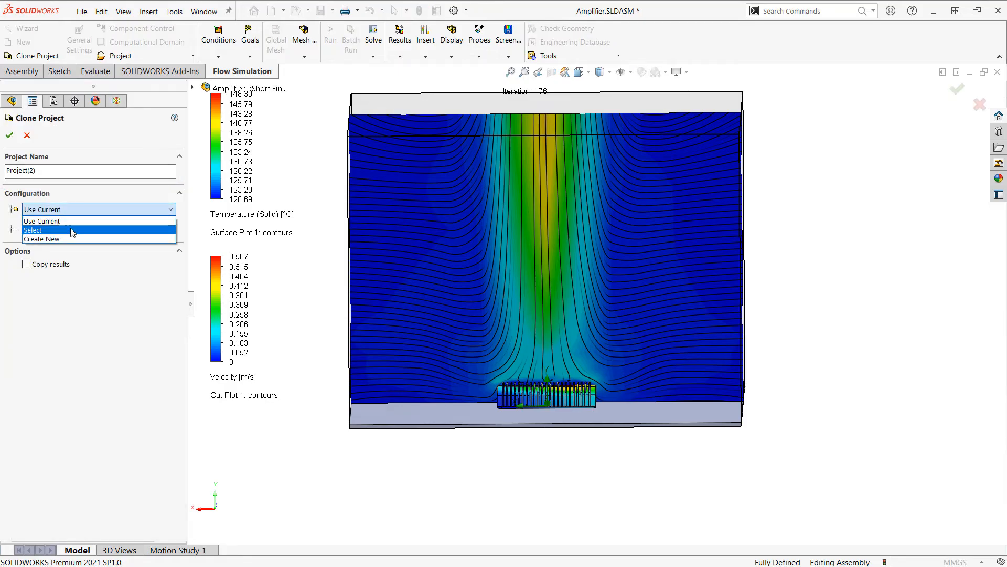
click(32, 230)
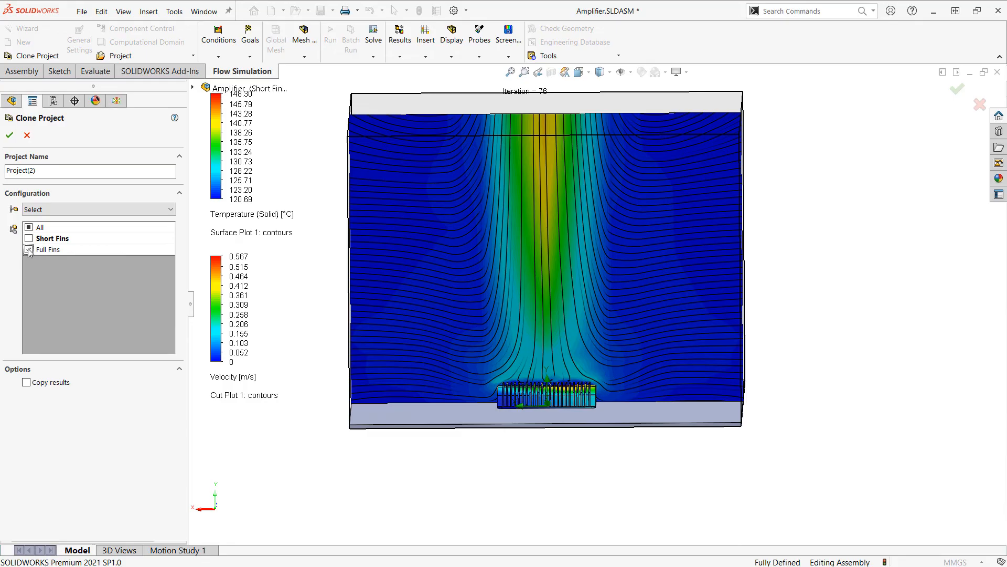
click(29, 250)
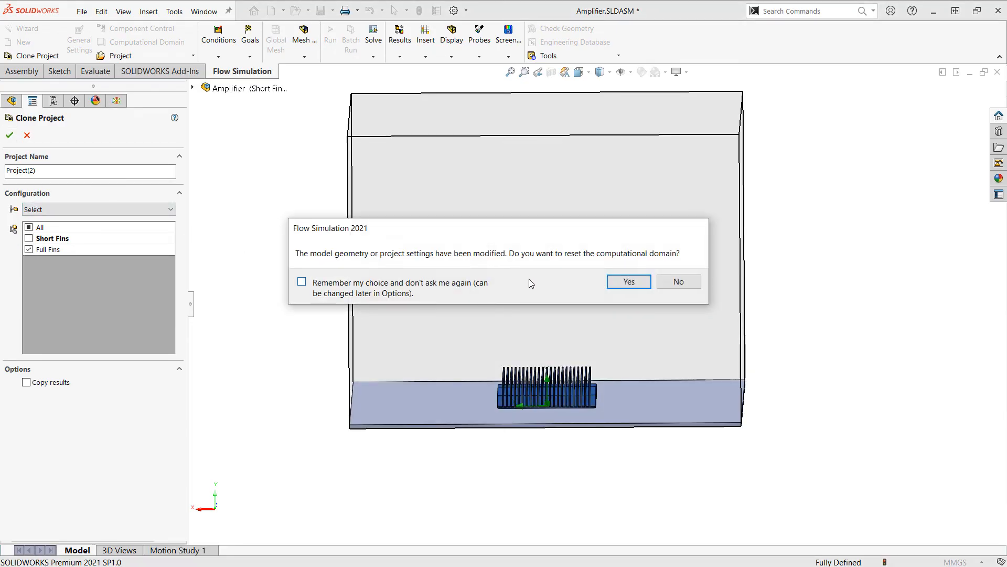
click(627, 281)
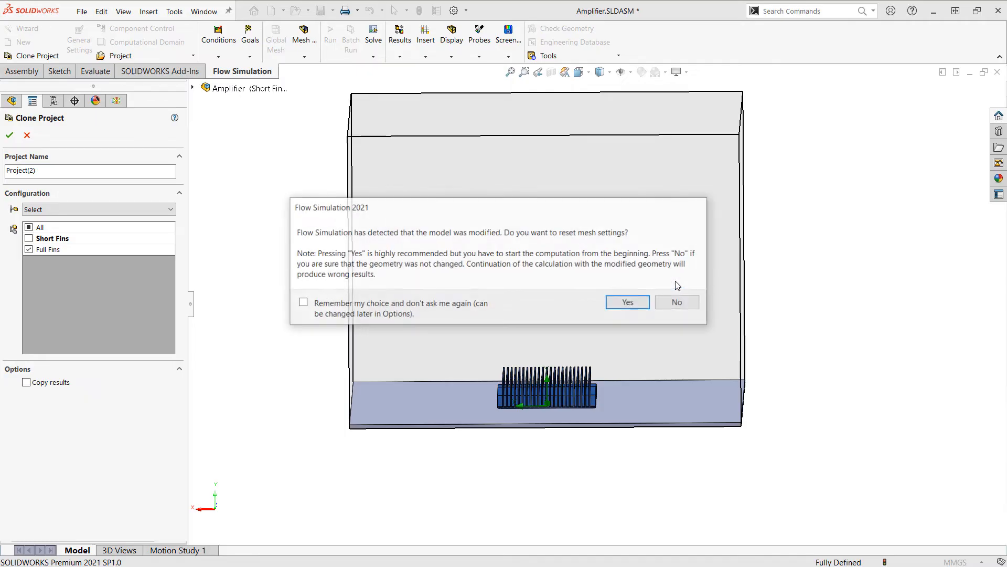
click(675, 302)
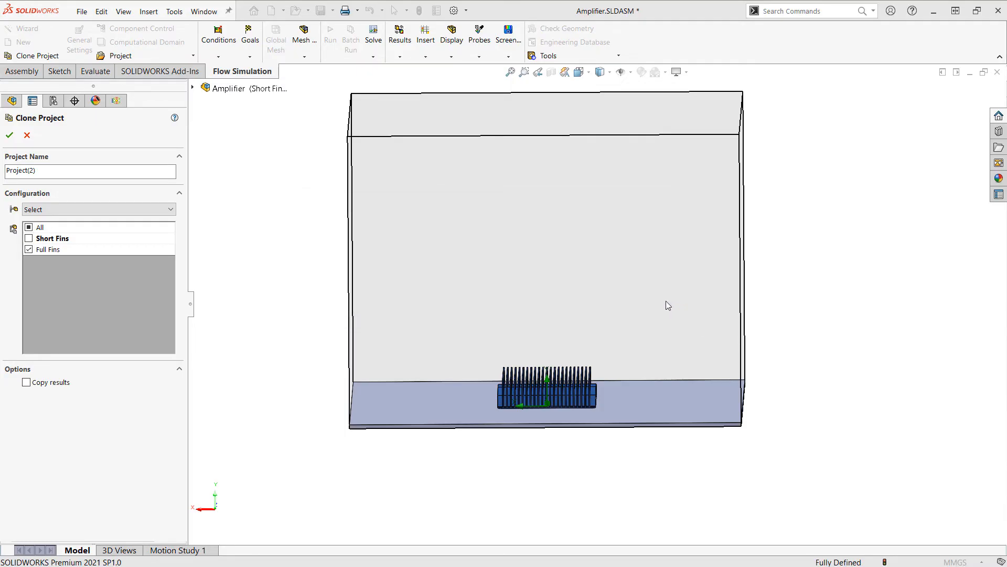
click(9, 135)
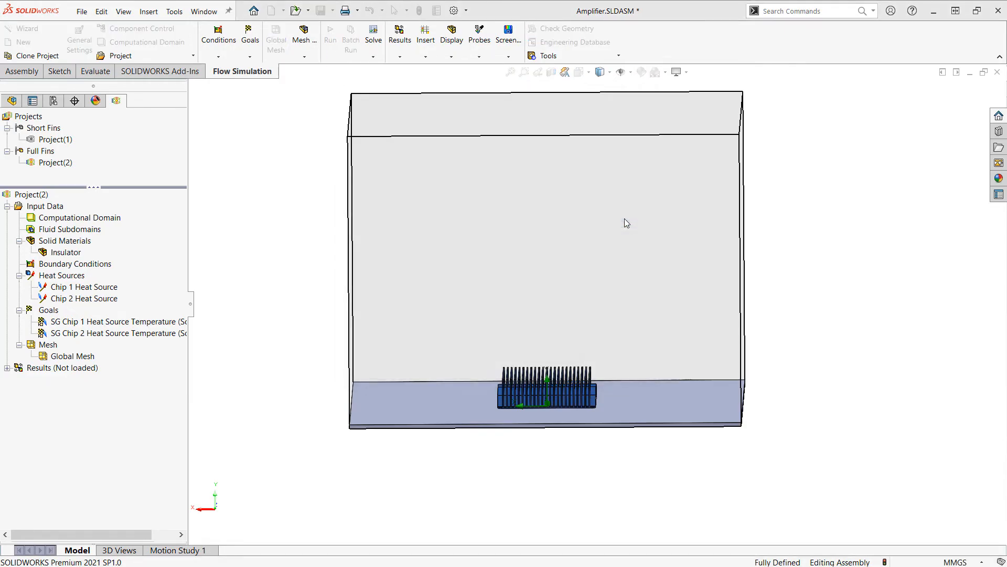
- Run Project(2) and close the Solver window once it finishes
click(329, 39)
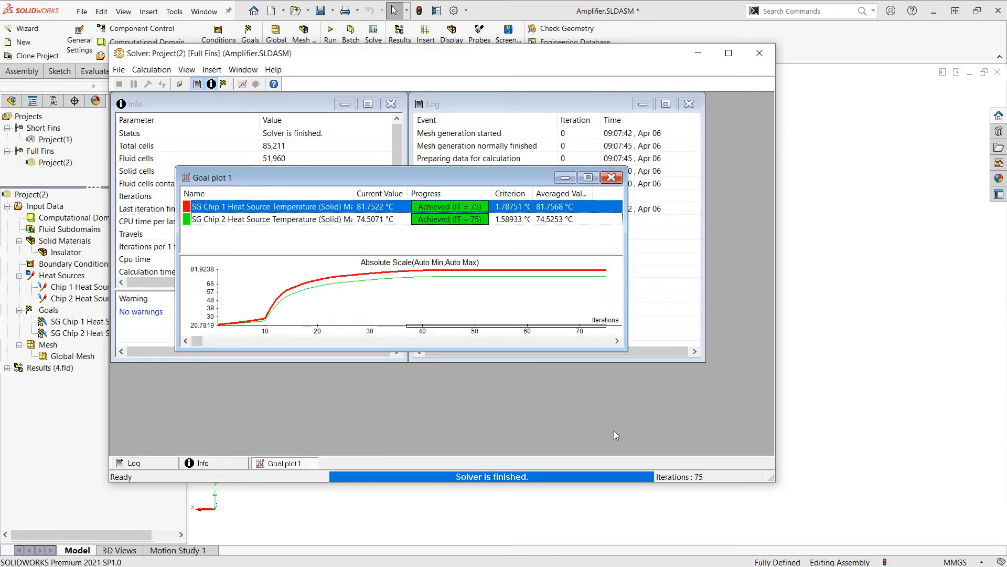
mouse_move(611, 429)
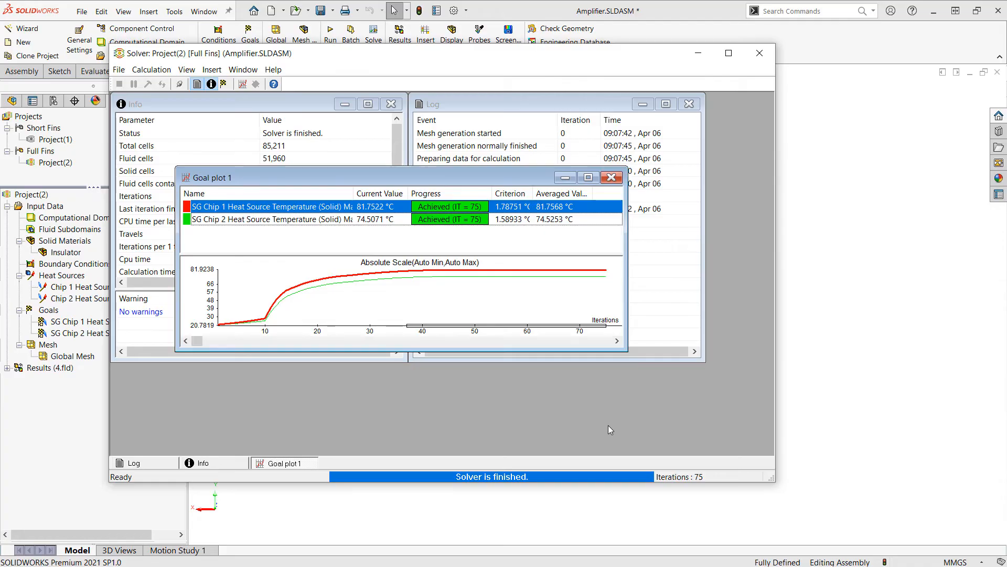
mouse_move(604, 431)
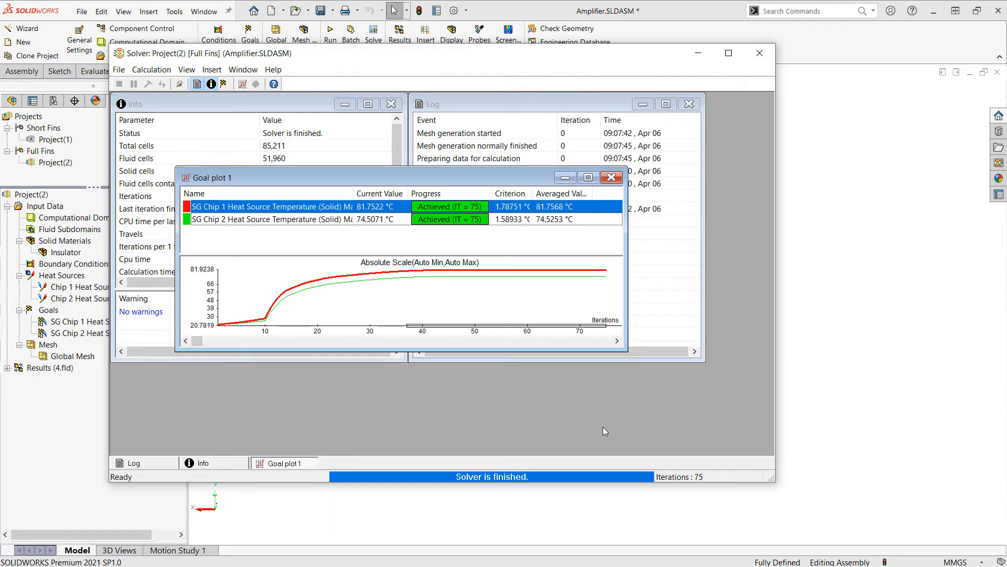
mouse_move(672, 427)
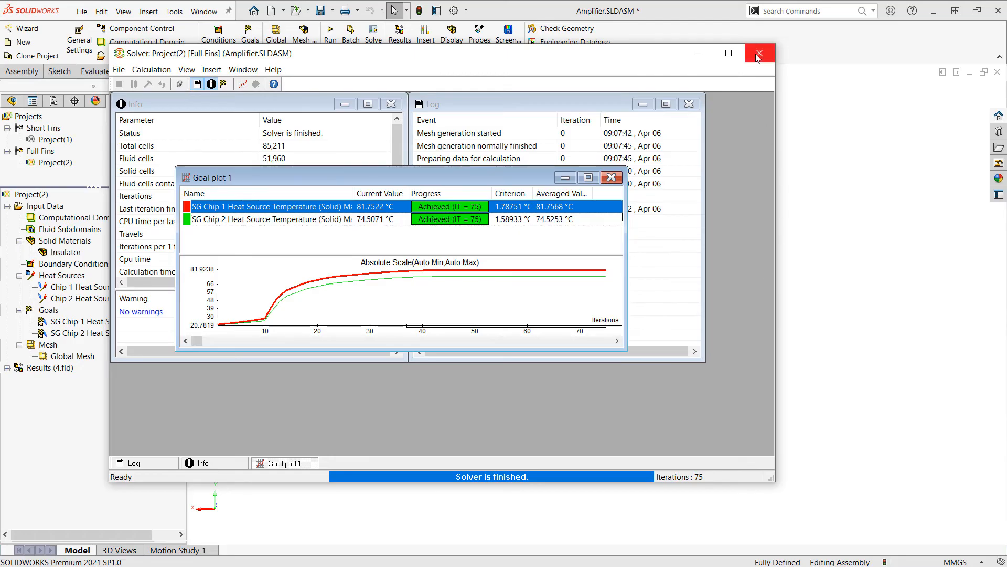
click(759, 53)
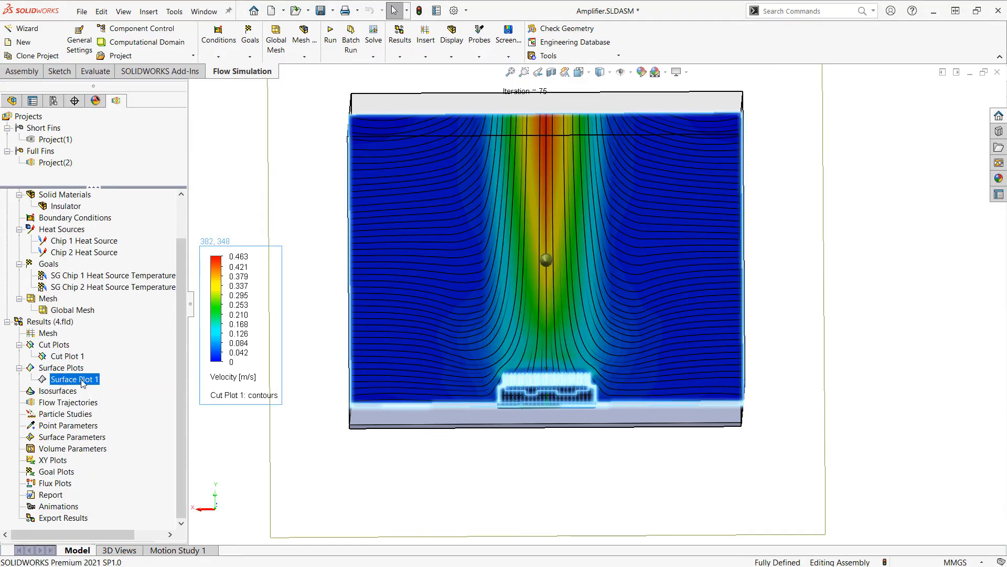
- Show Surface Plot 1, hide the global coordinate system, and move the legend beside the model
click(75, 379)
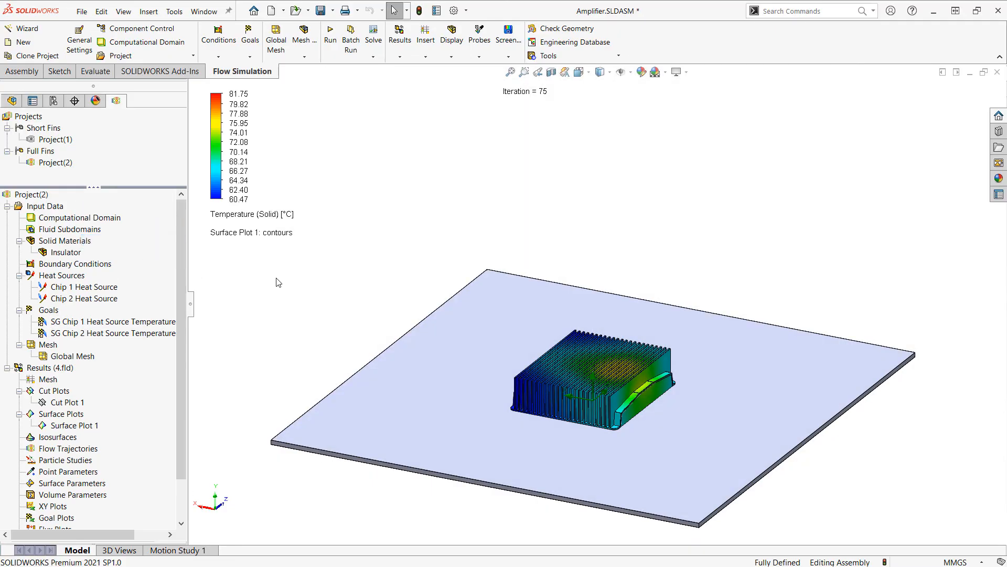
right_click(29, 194)
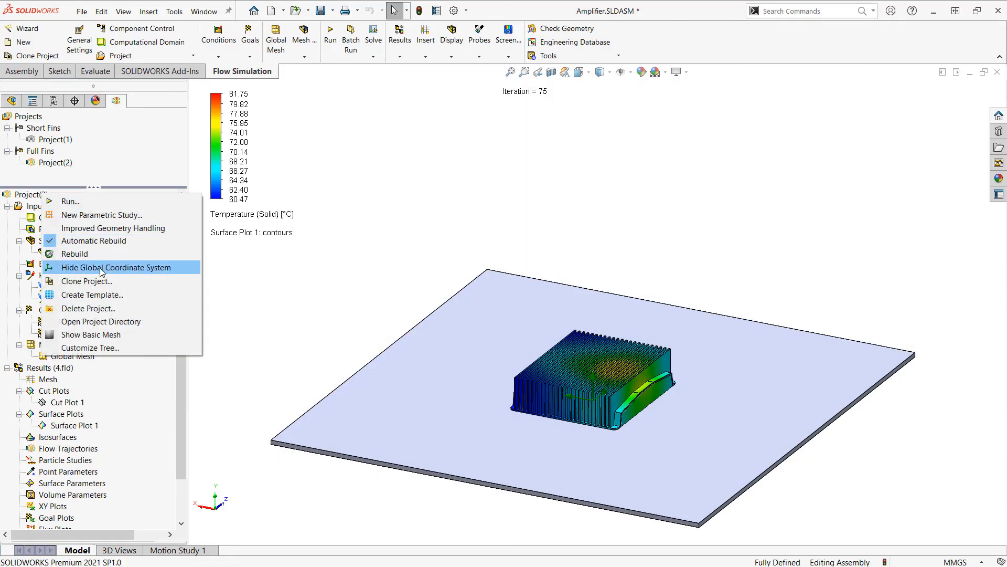
click(117, 267)
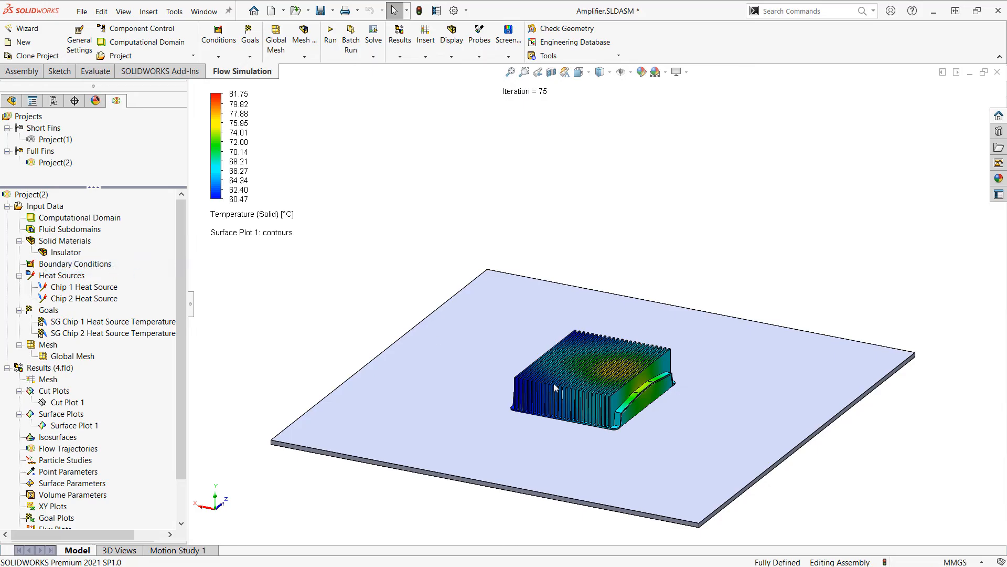
drag(554, 387, 641, 444)
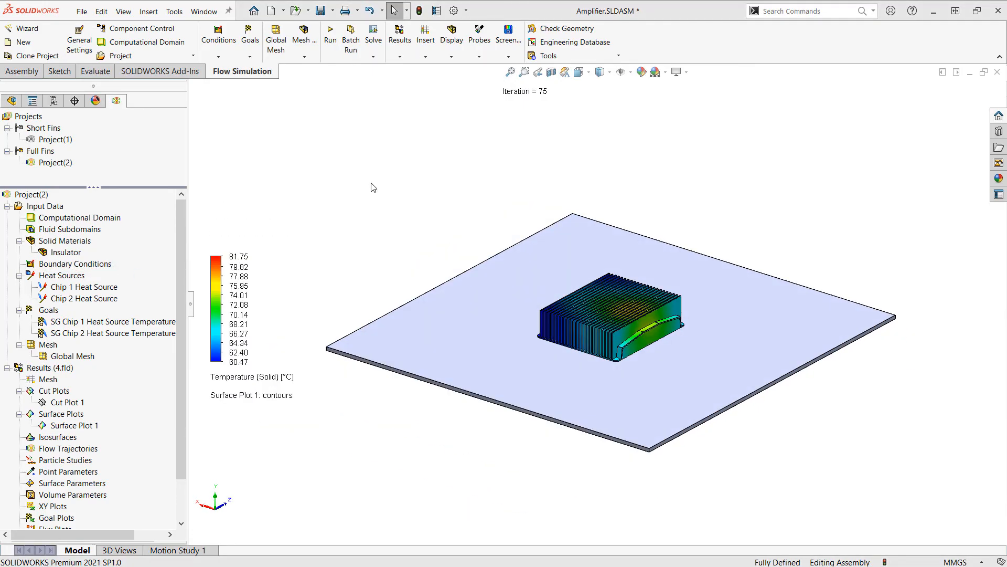
mouse_move(236, 433)
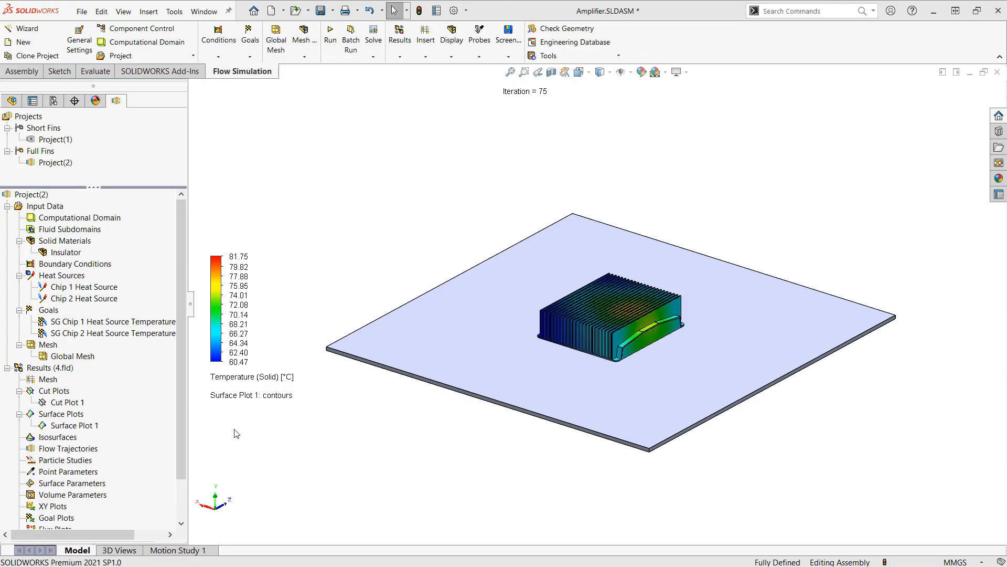
mouse_move(88, 458)
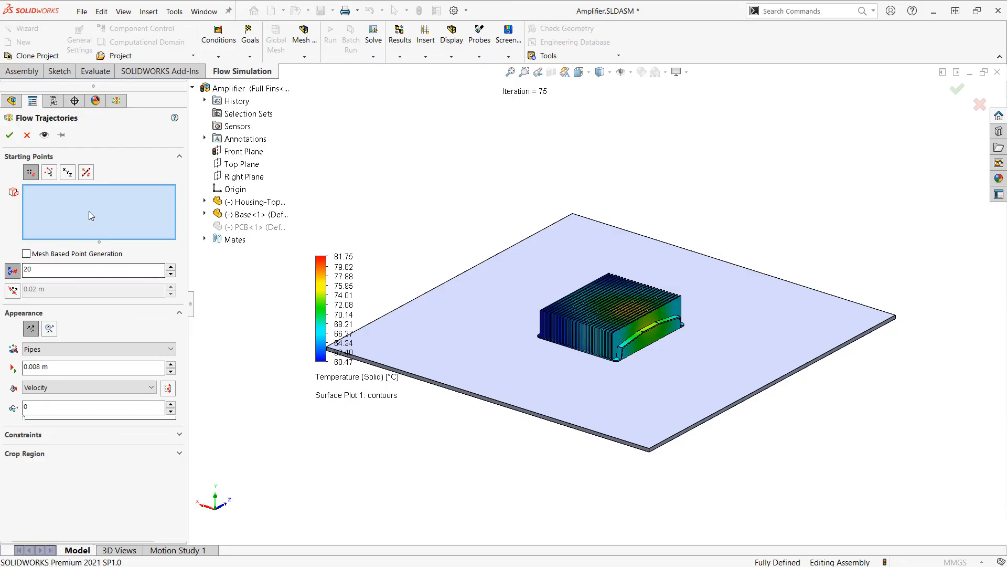
- Start flow trajectories from the offset Top Plane with 0.002 m pipe width
click(241, 163)
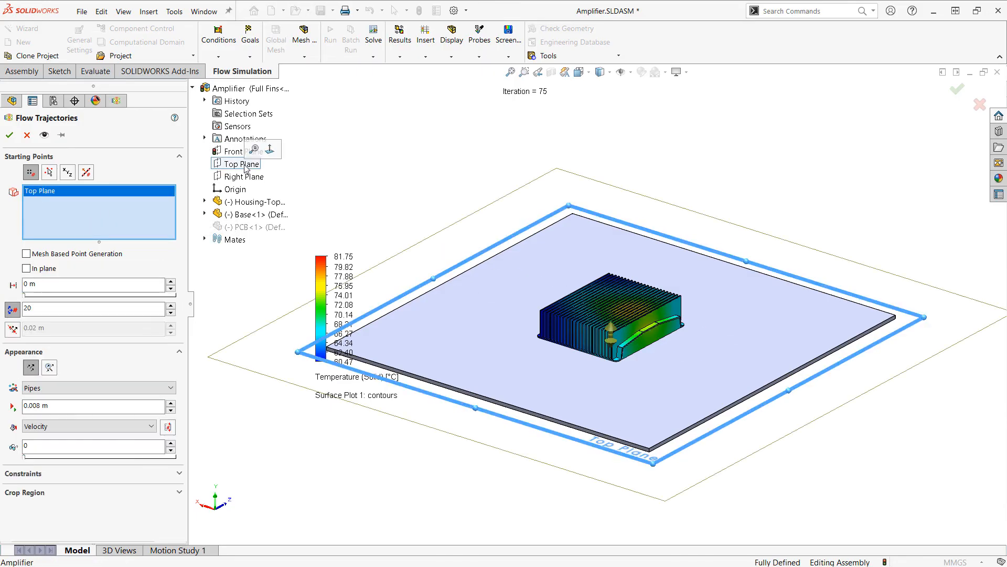
click(90, 284)
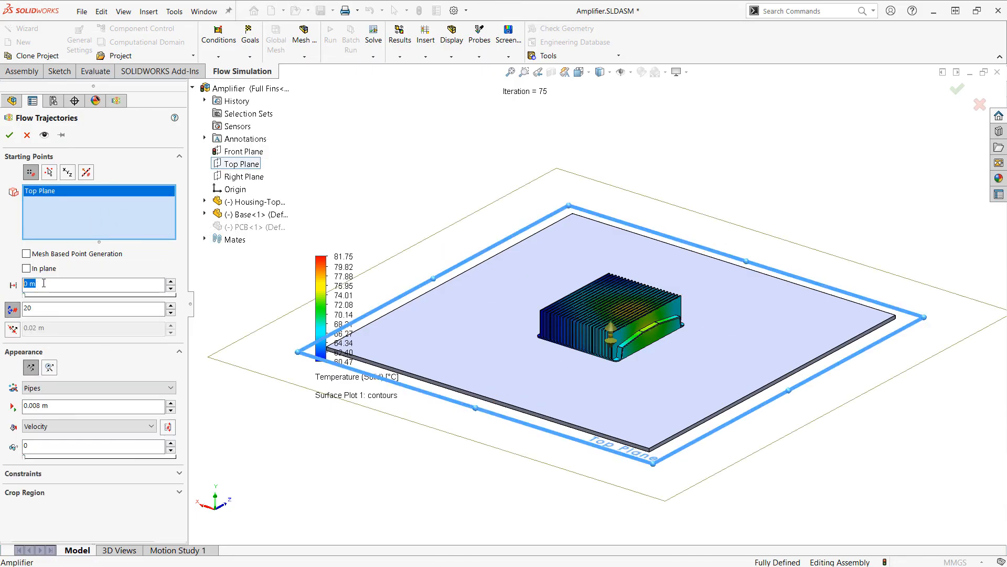
text(0.03 m)
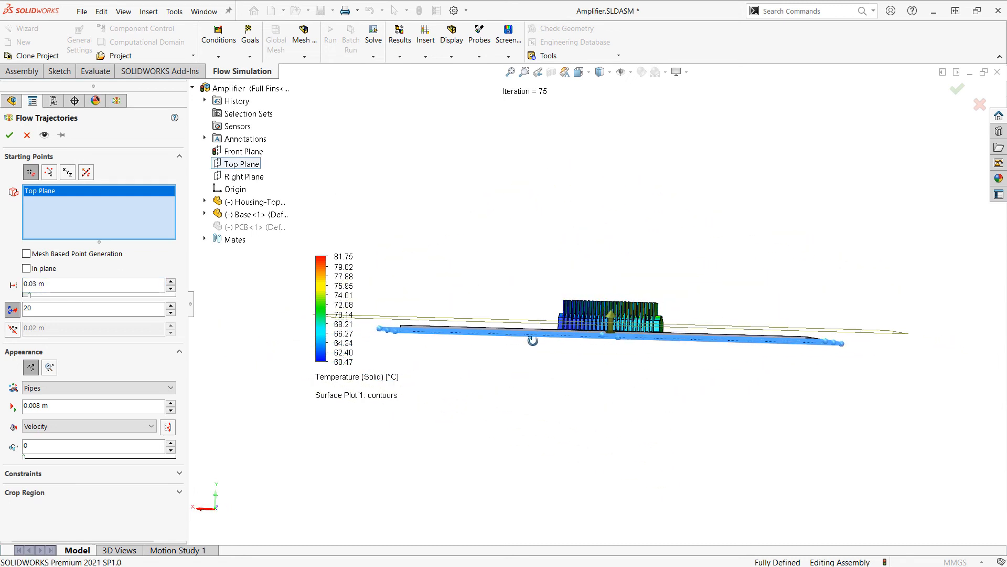
mouse_move(612, 313)
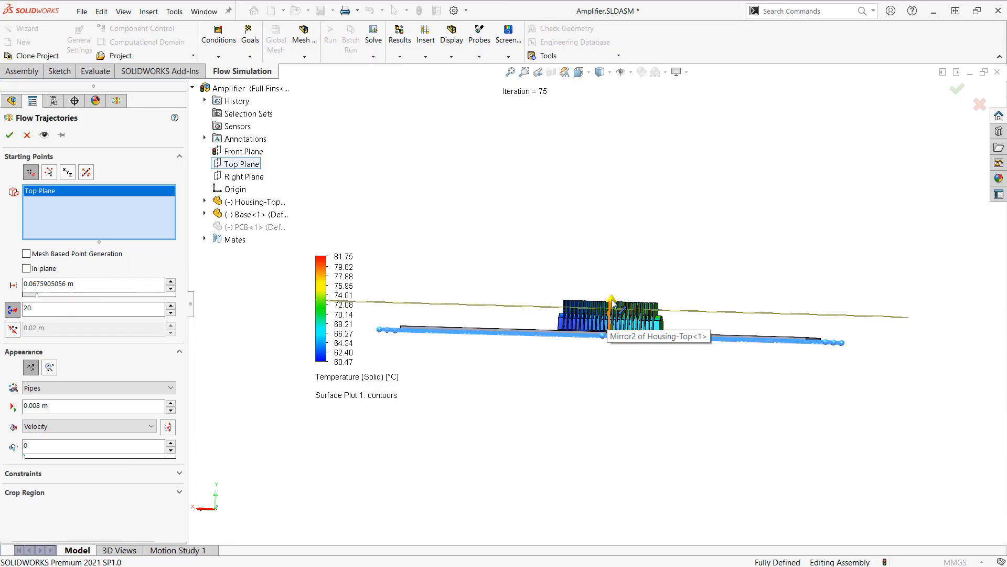
mouse_move(556, 231)
text(50)
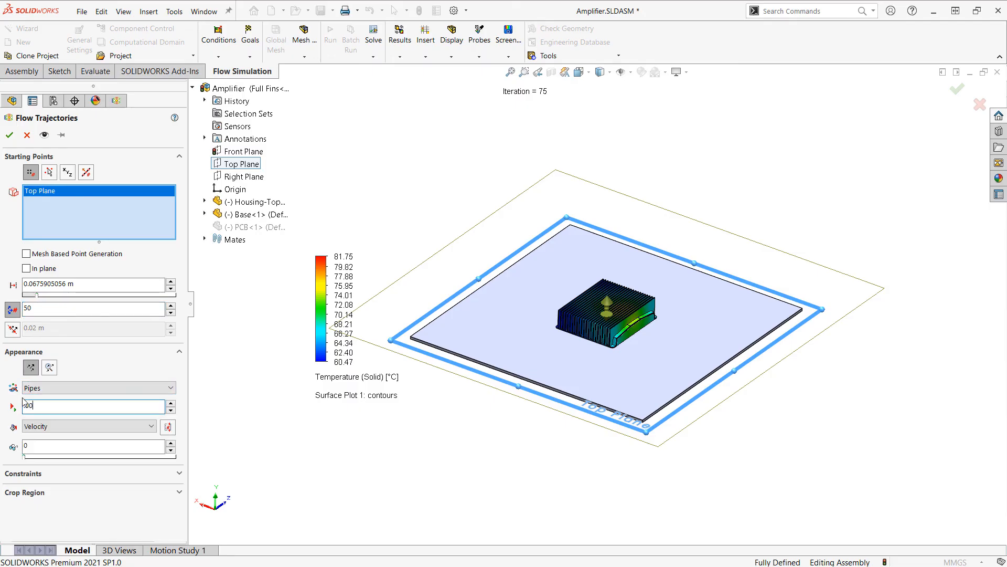
text(.002)
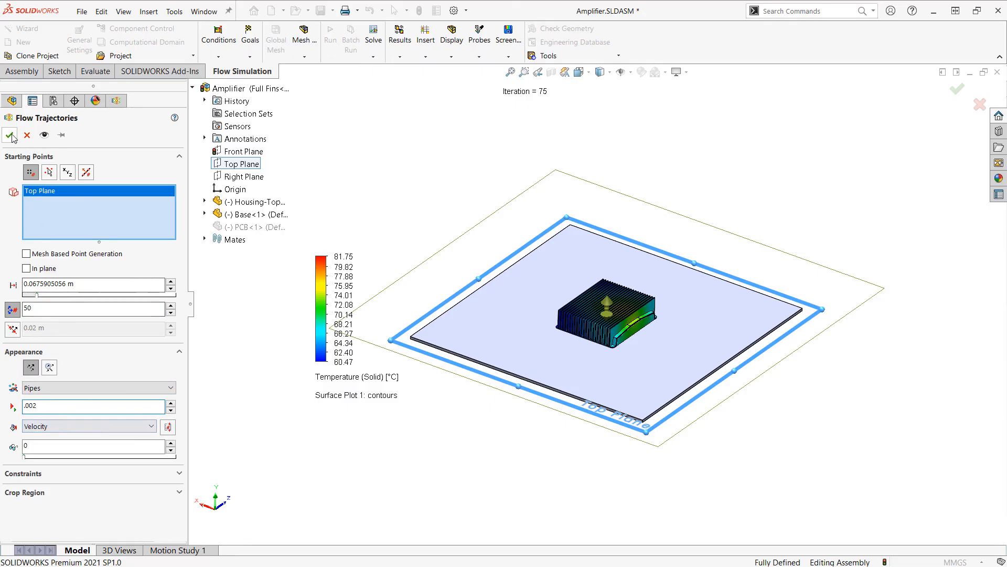